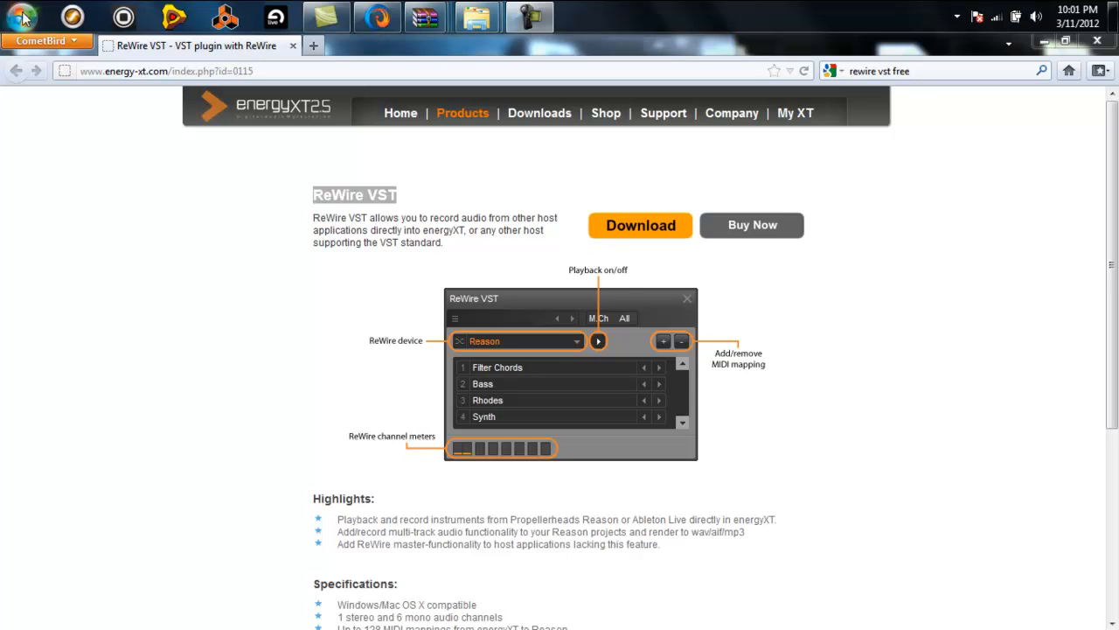
mouse_move(717, 252)
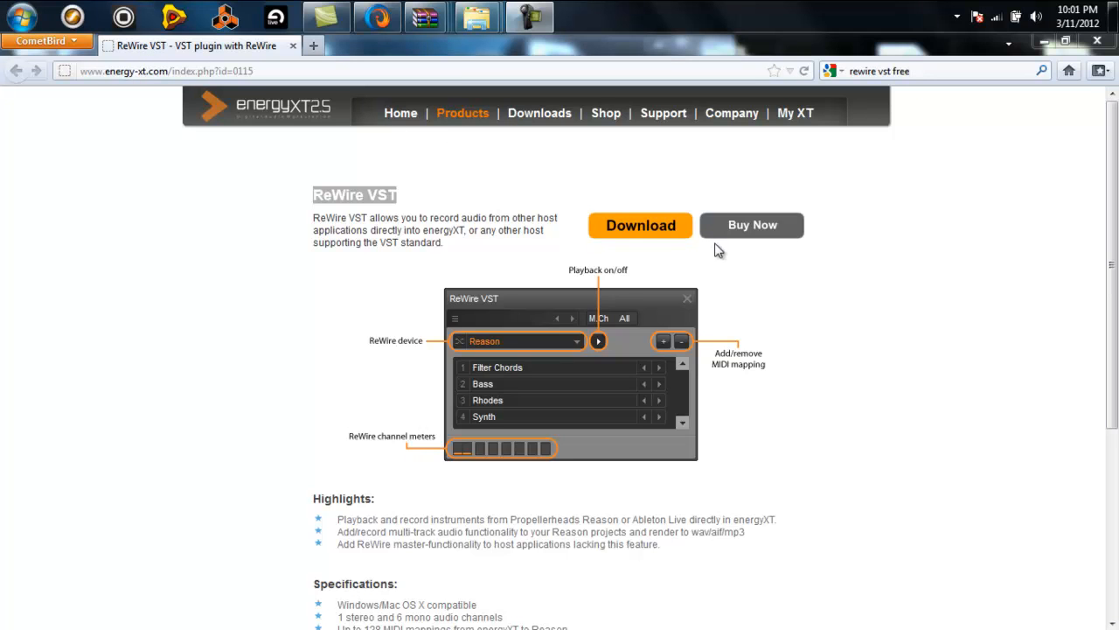
mouse_move(479, 231)
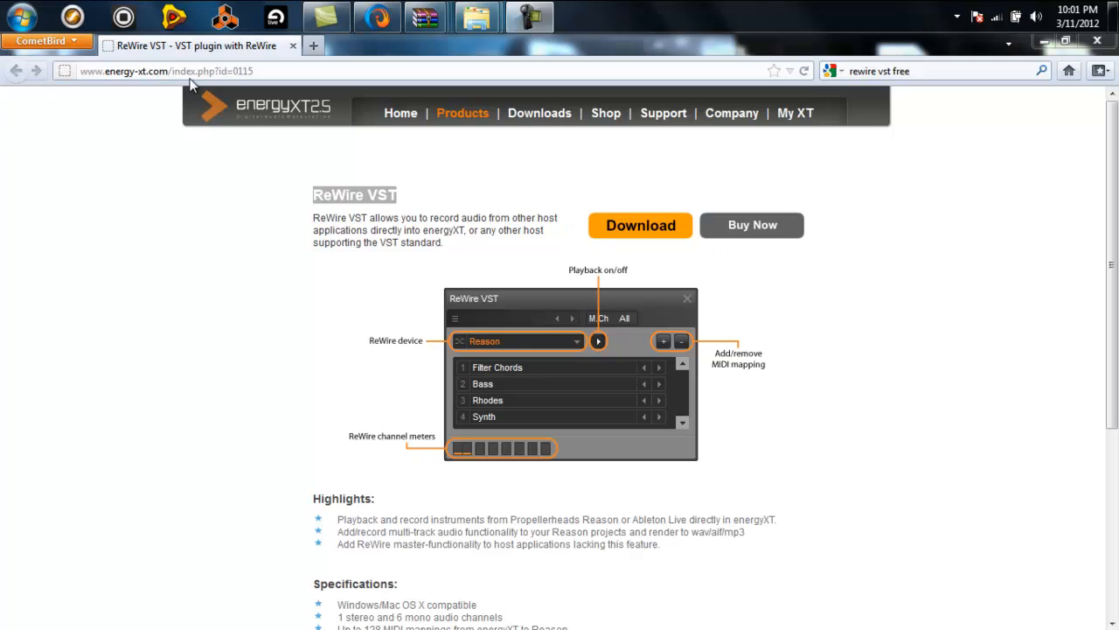
mouse_move(425, 15)
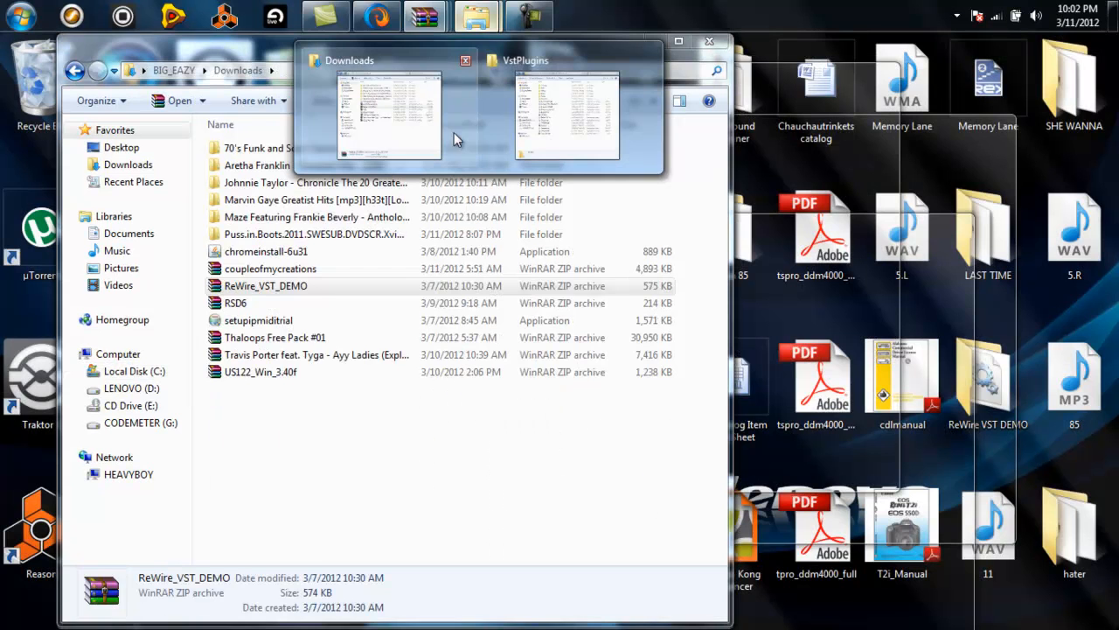
Bring forward the Explorer window showing the VstPlugins folder with ReWire VST.dll.
left_click(568, 114)
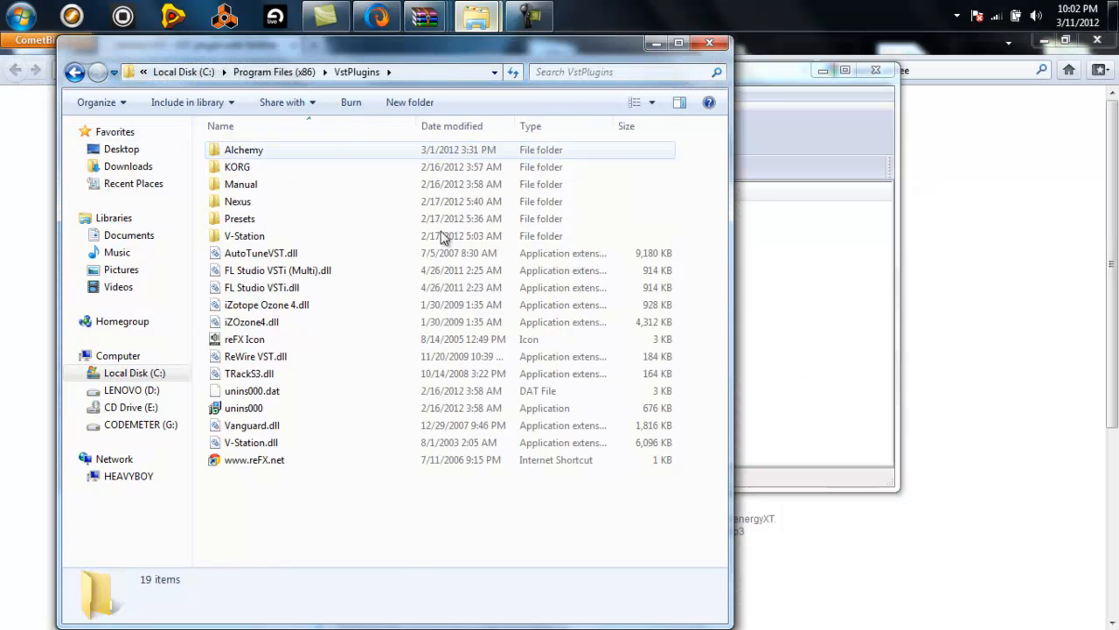
mouse_move(293, 366)
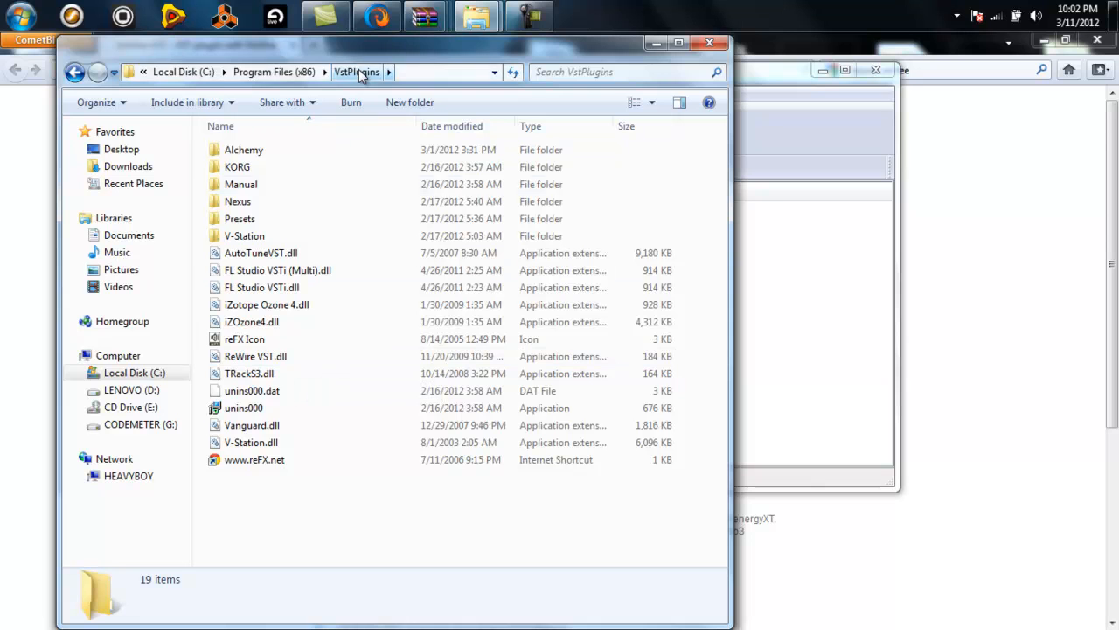
mouse_move(252, 390)
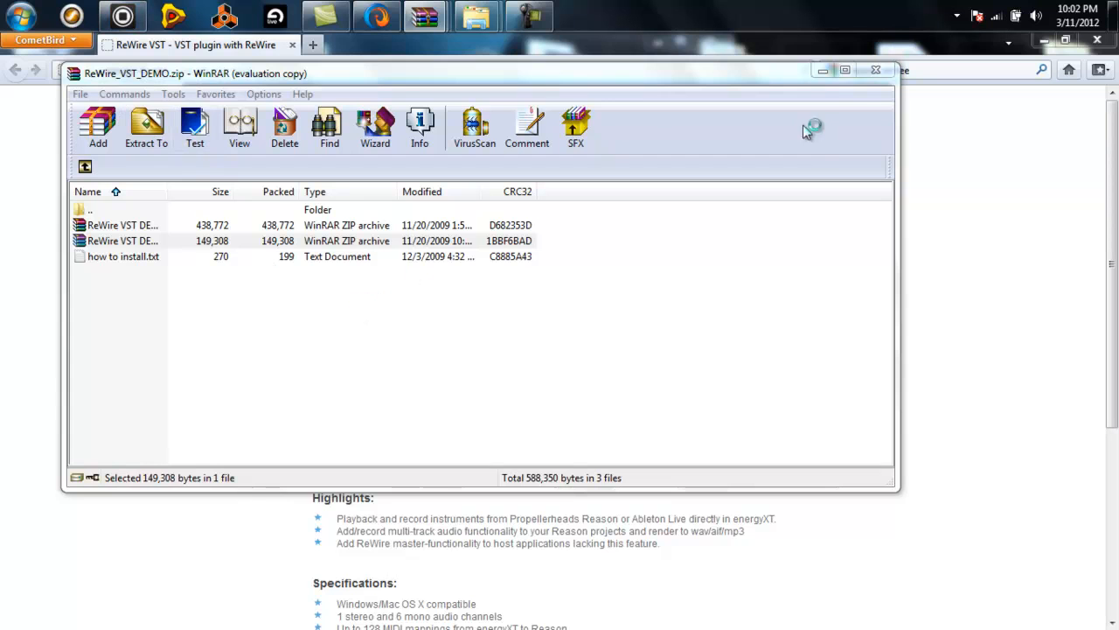
mouse_move(829, 112)
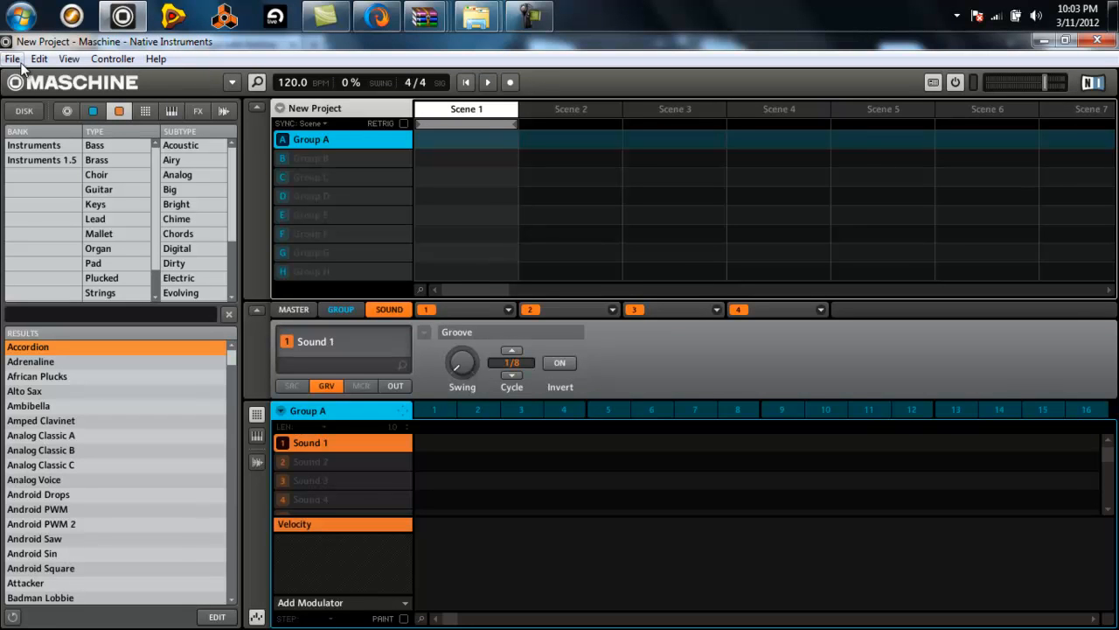
left_click(12, 59)
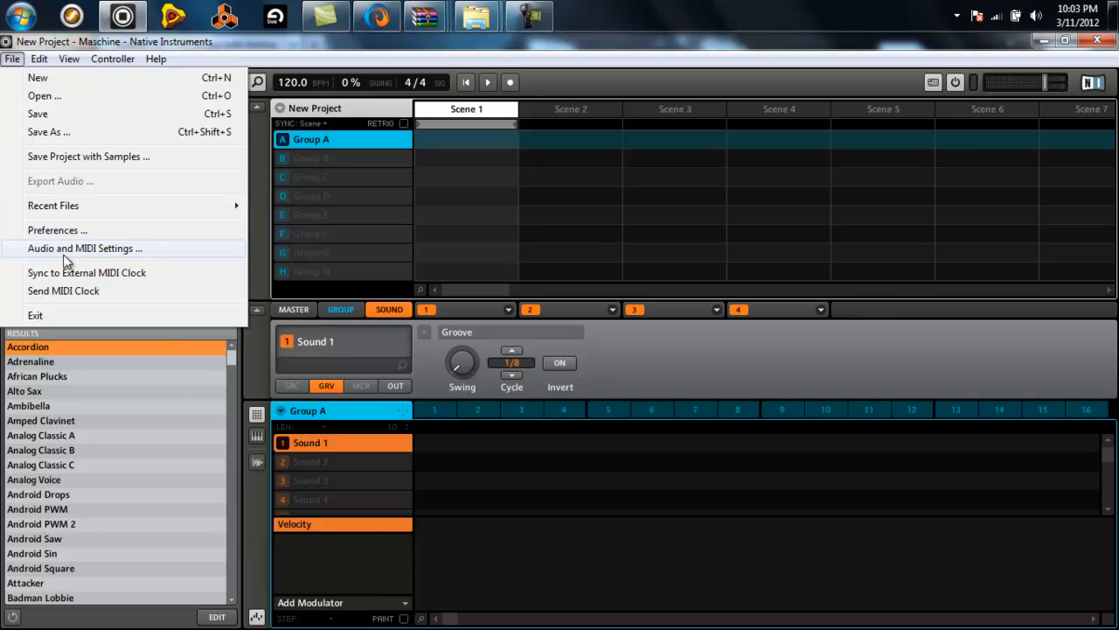
left_click(84, 248)
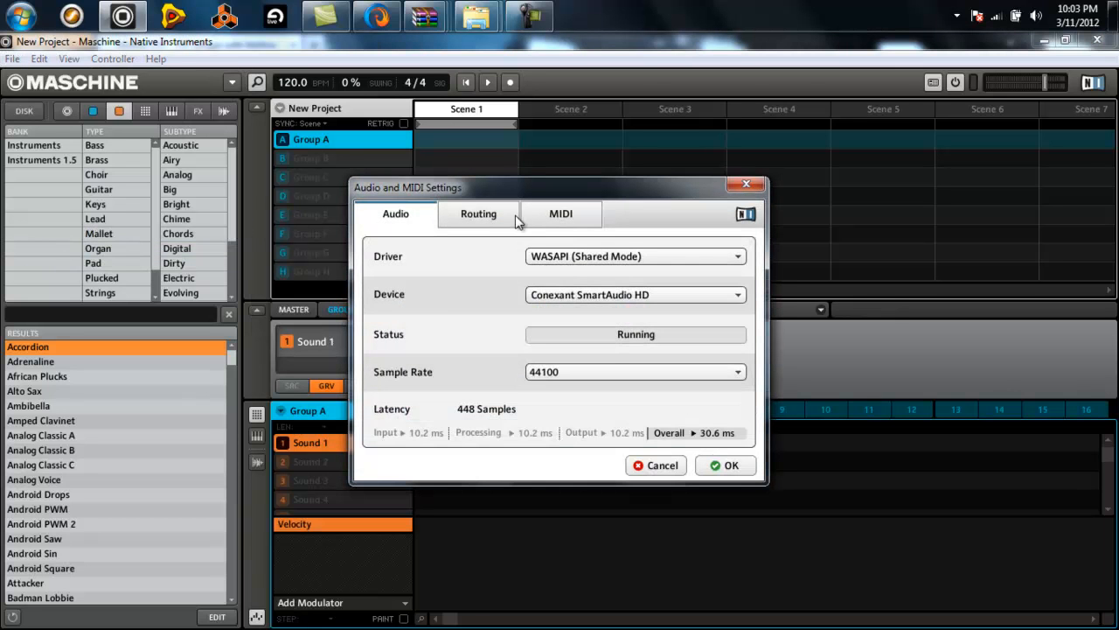
left_click(560, 213)
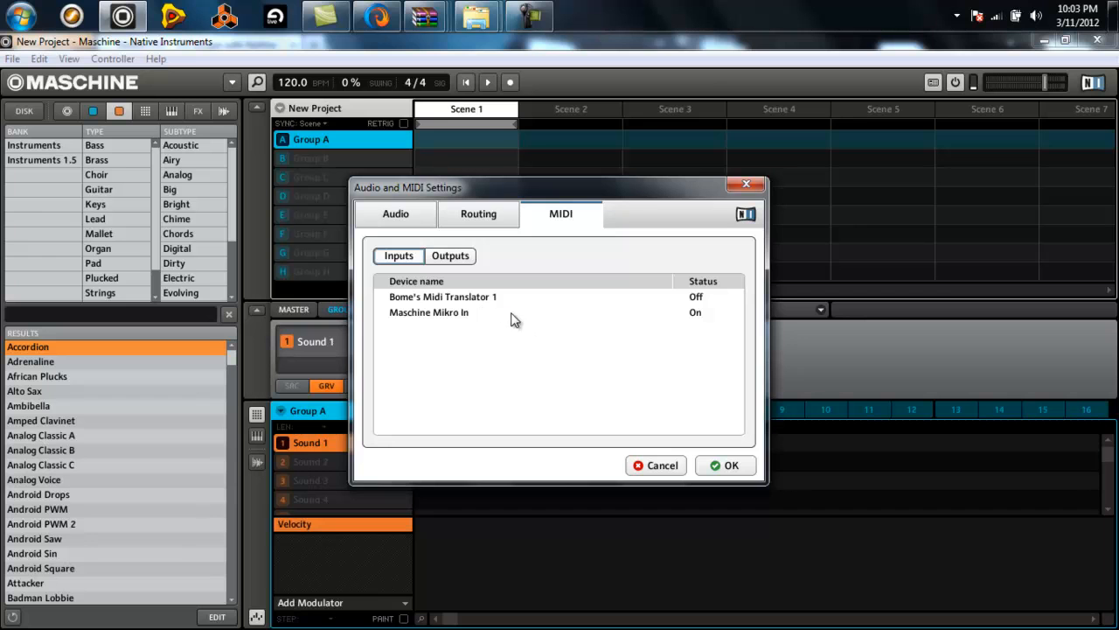
mouse_move(393, 269)
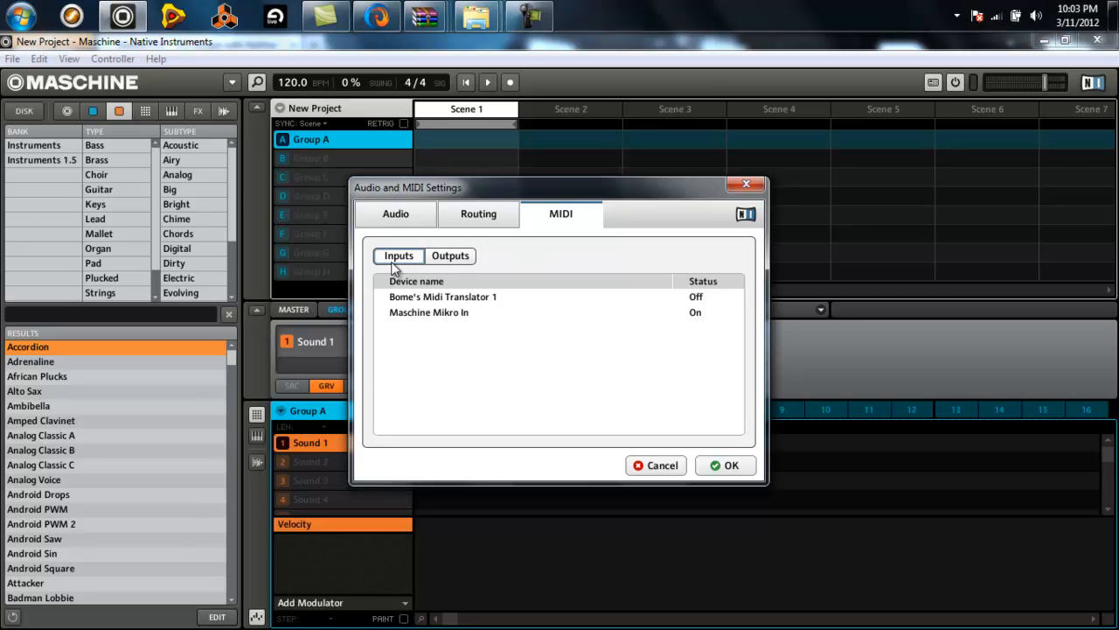
left_click(451, 256)
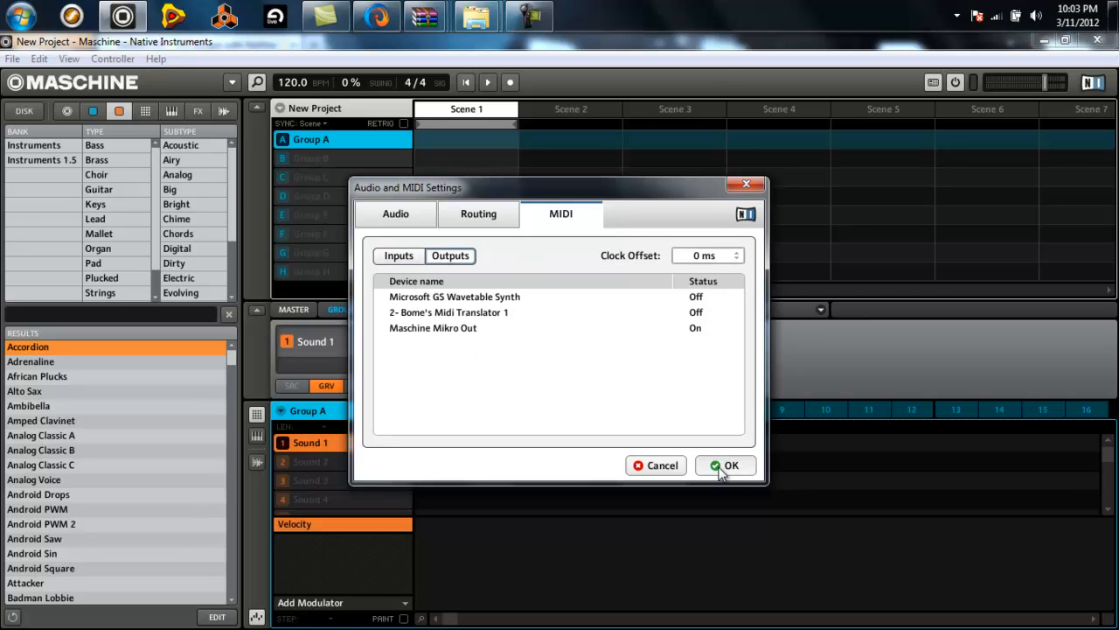
left_click(726, 466)
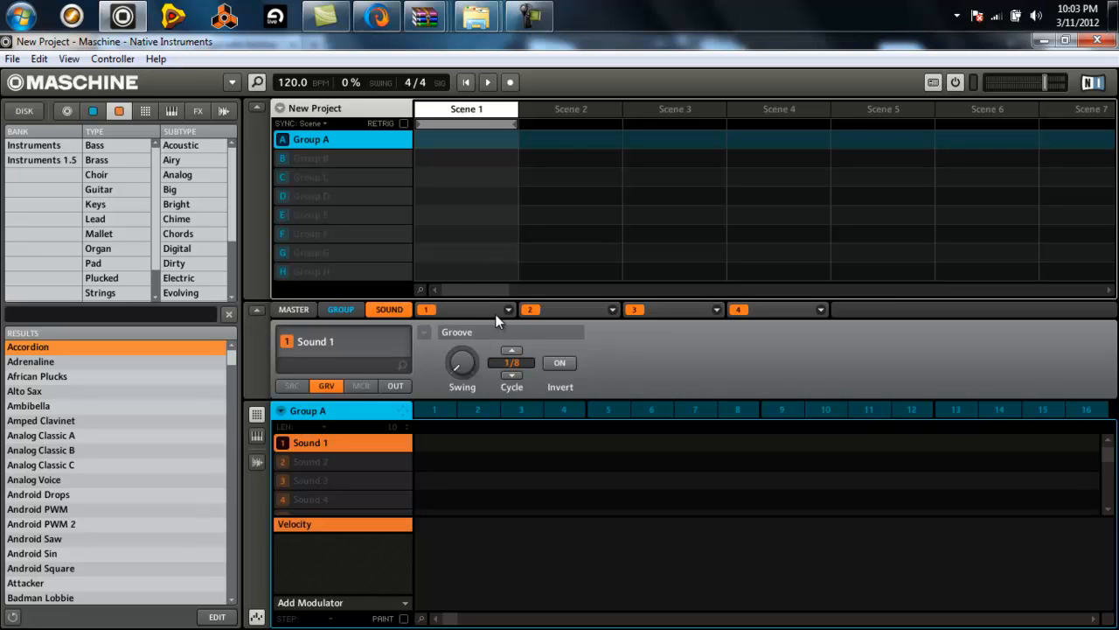
Load ReWire VST (VST) from Plug-ins into Sound 1's empty first module slot.
left_click(507, 308)
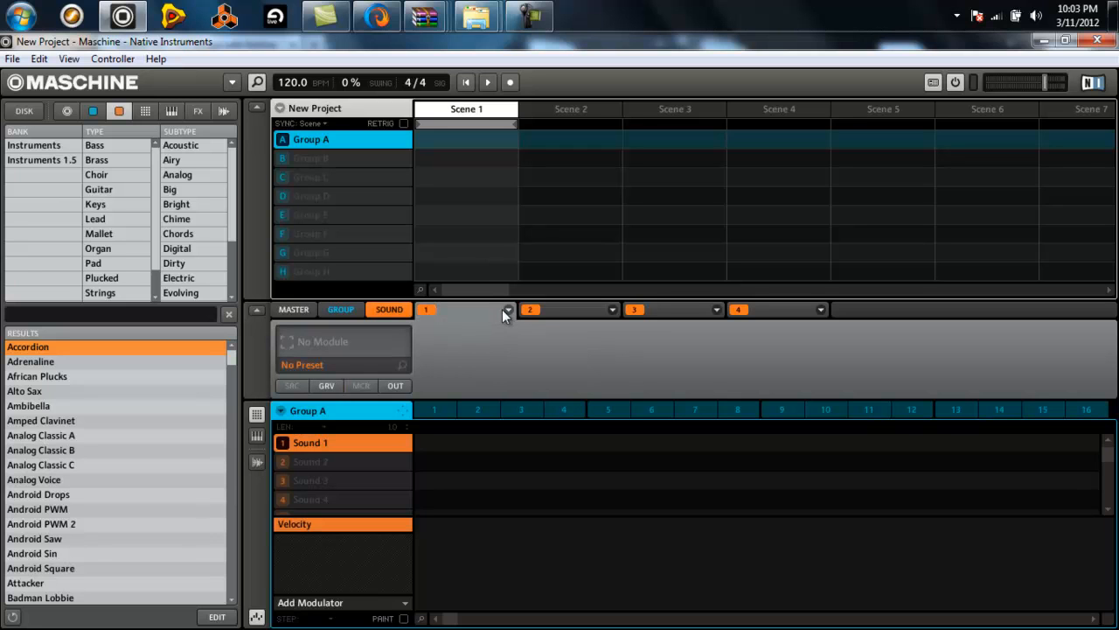
left_click(508, 309)
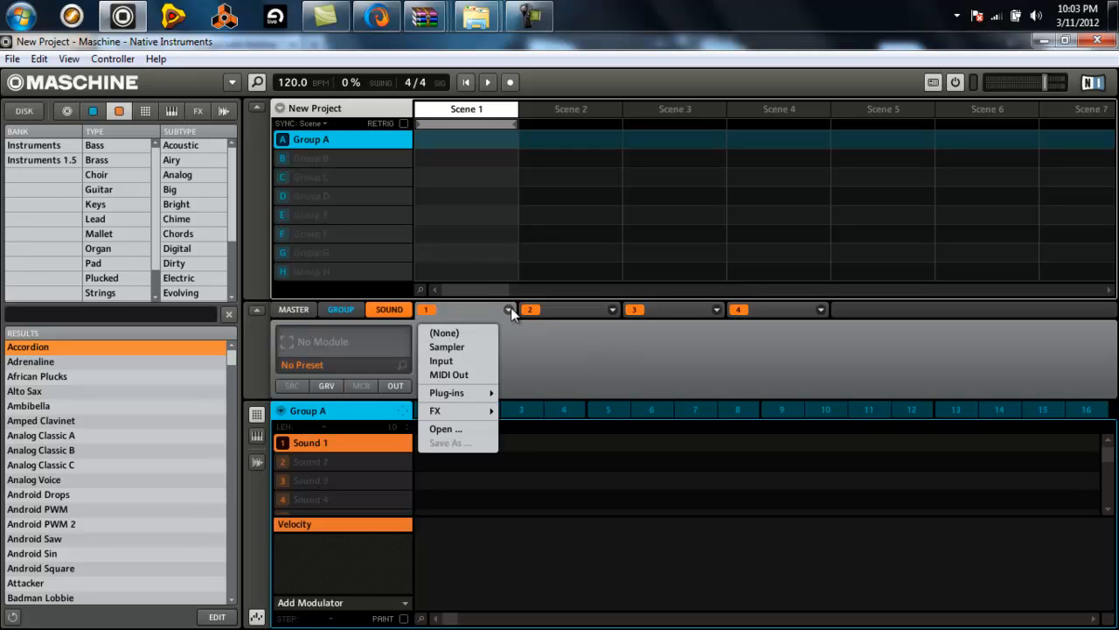
mouse_move(496, 392)
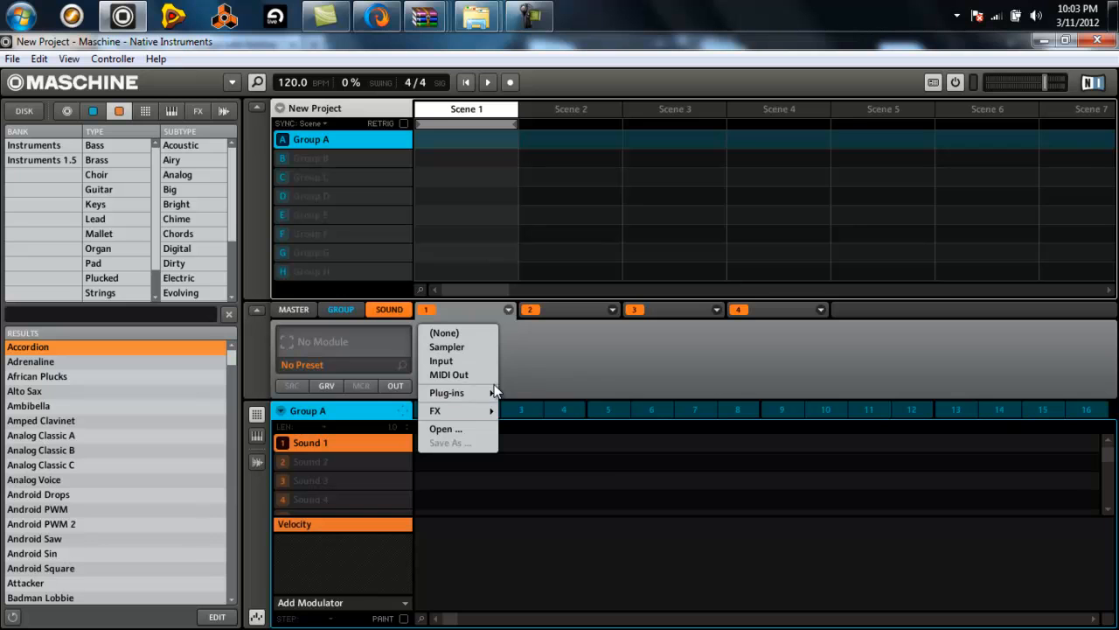
left_click(448, 391)
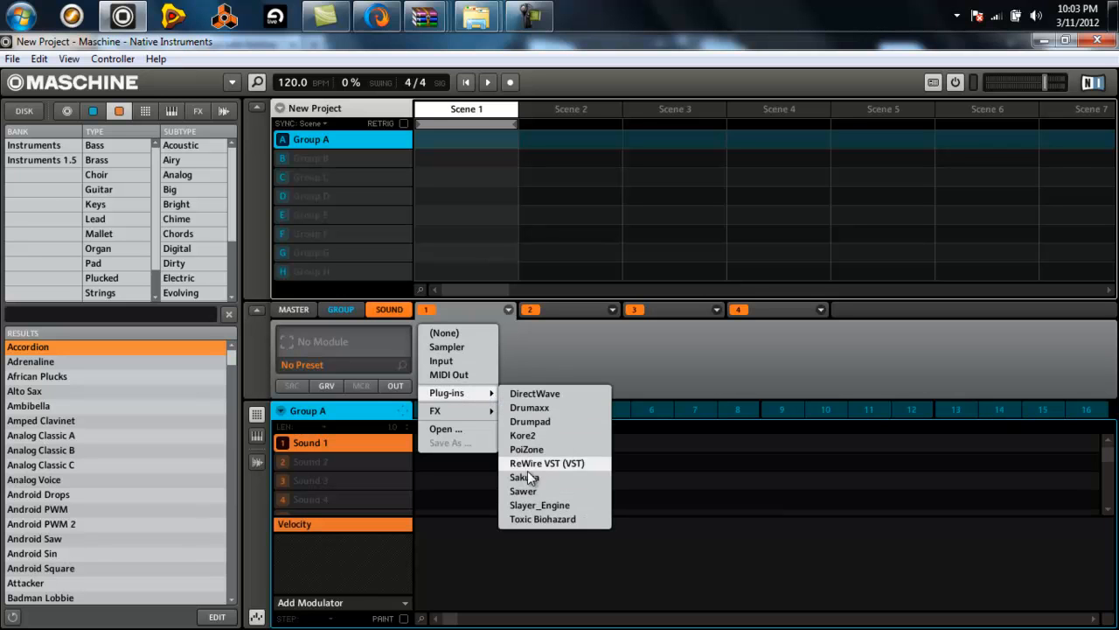
left_click(546, 462)
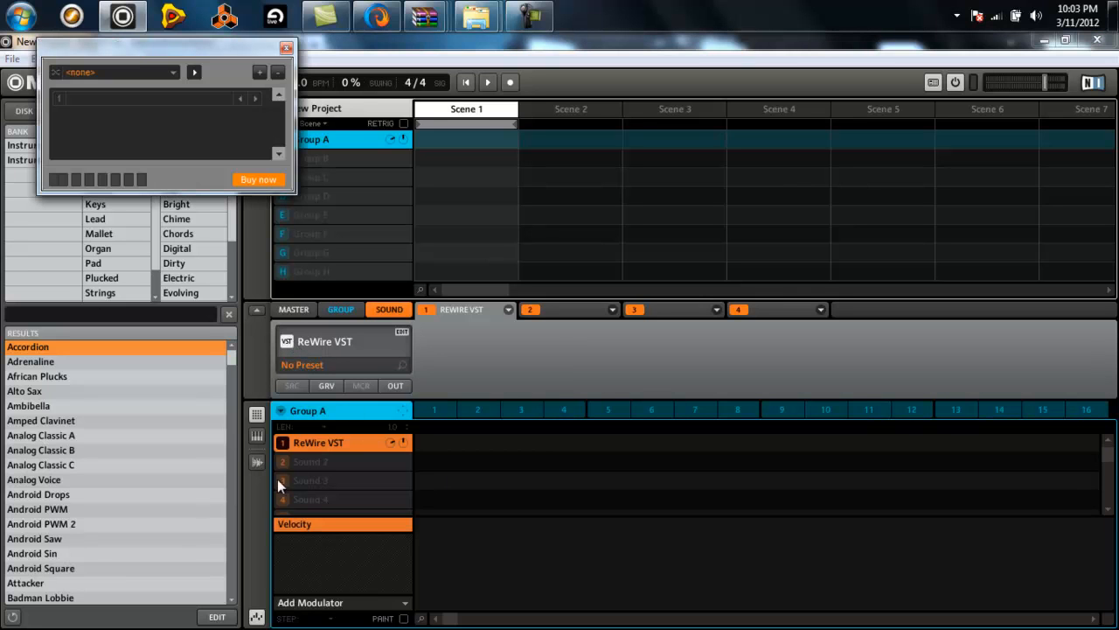
mouse_move(98, 84)
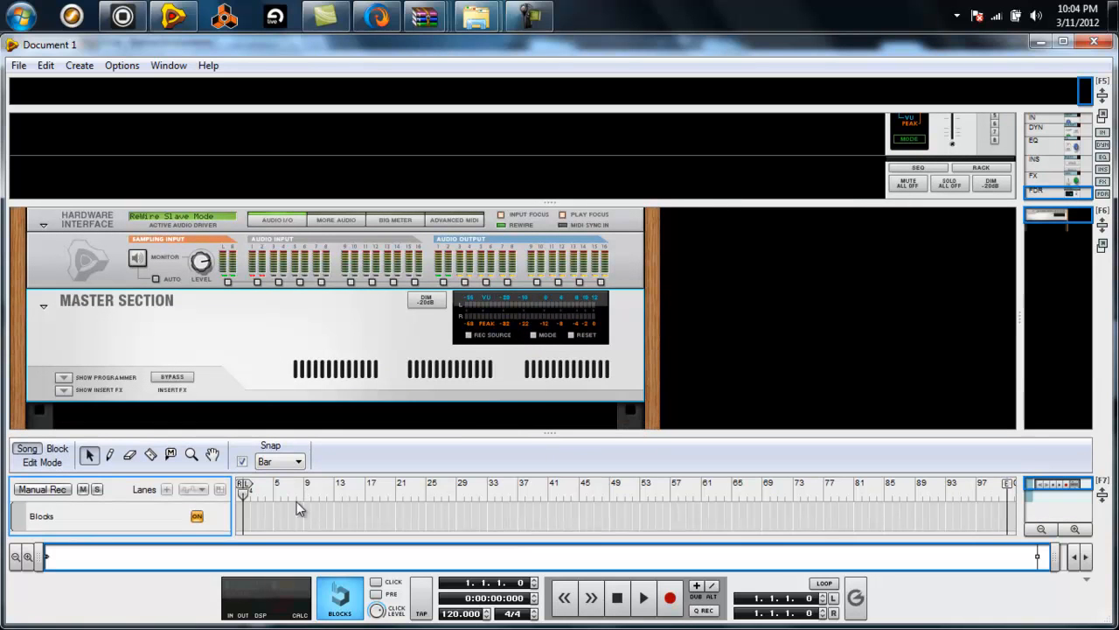
mouse_move(300, 161)
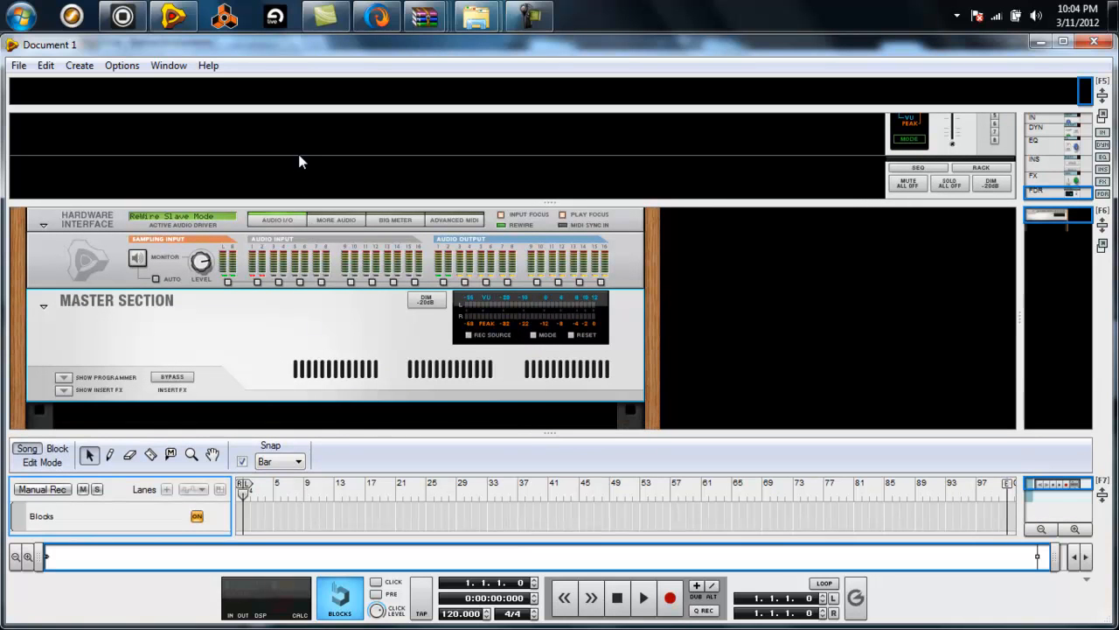
mouse_move(408, 430)
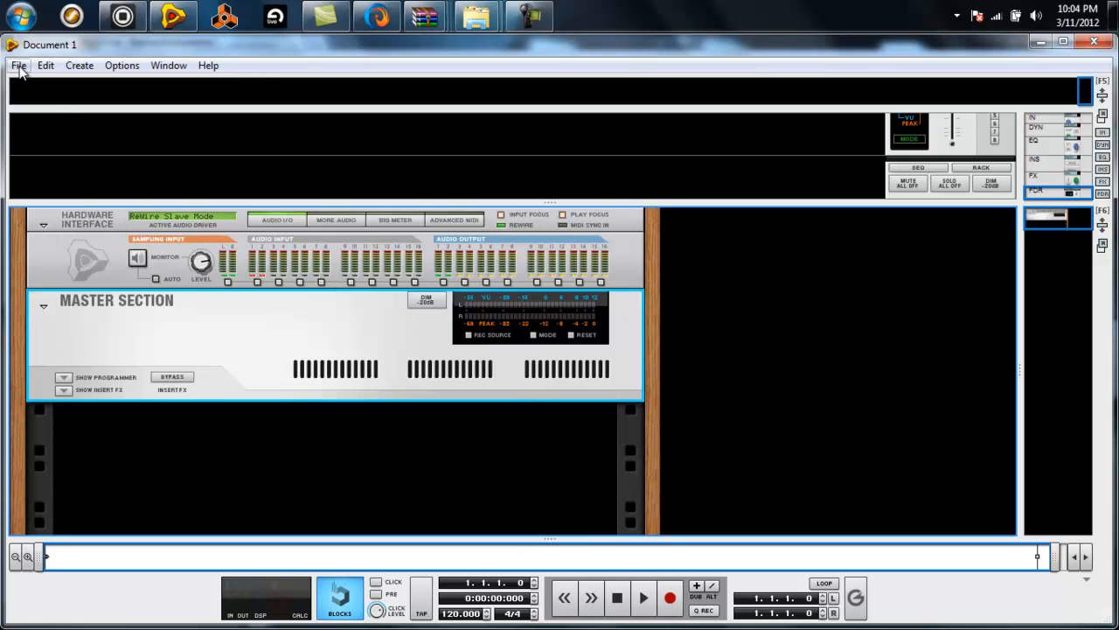
Reach Preferences and show the Advanced Control page with Bus A on Maschine Mikro In.
left_click(79, 64)
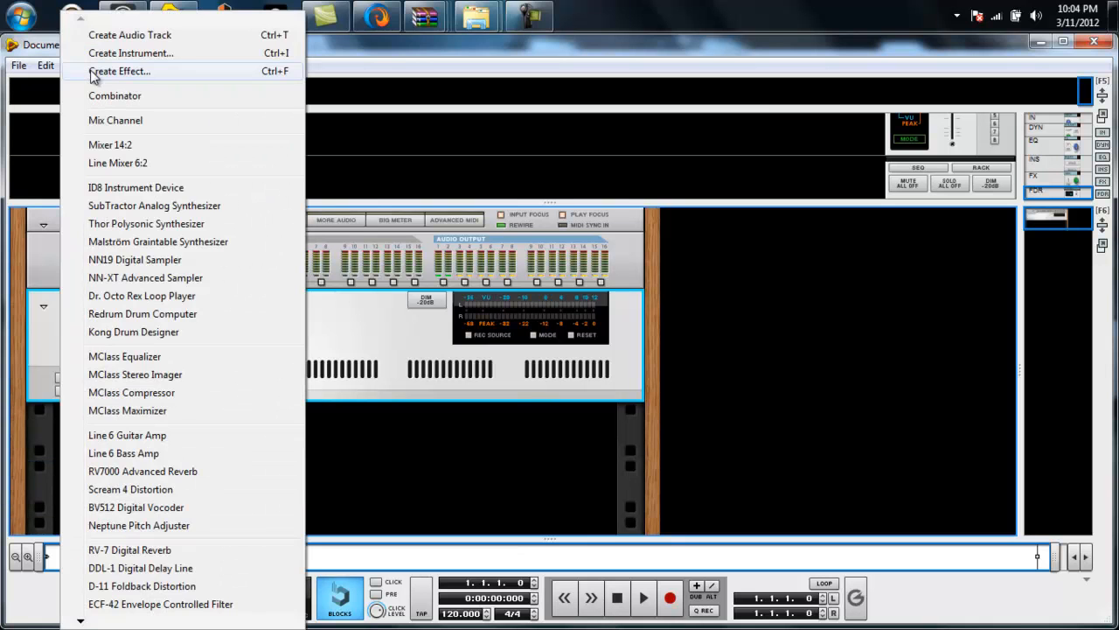
left_click(46, 65)
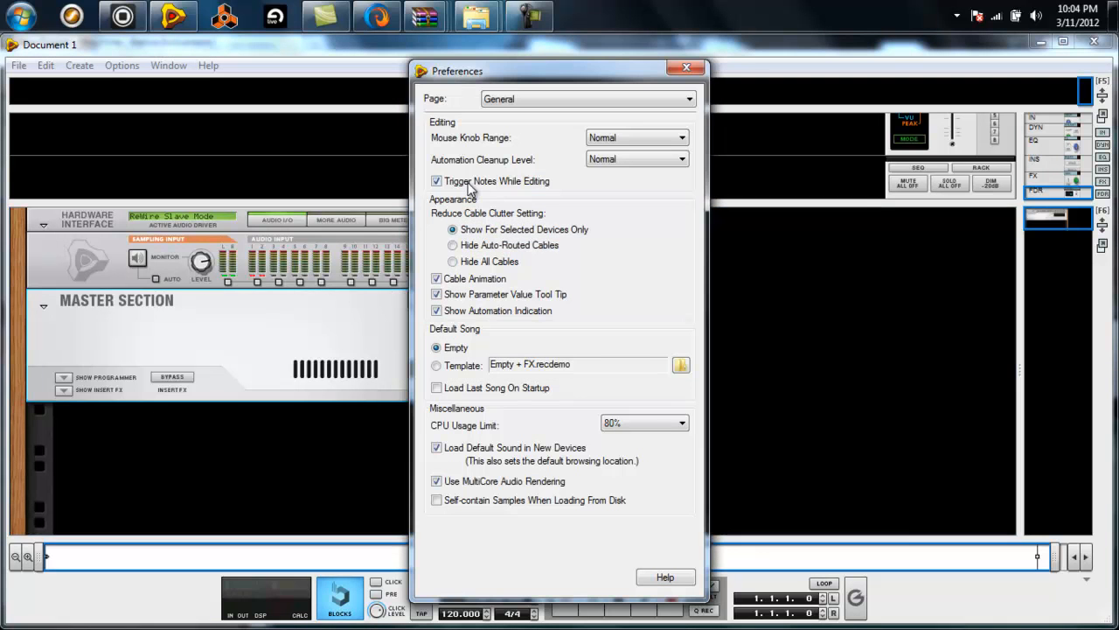
left_click(588, 98)
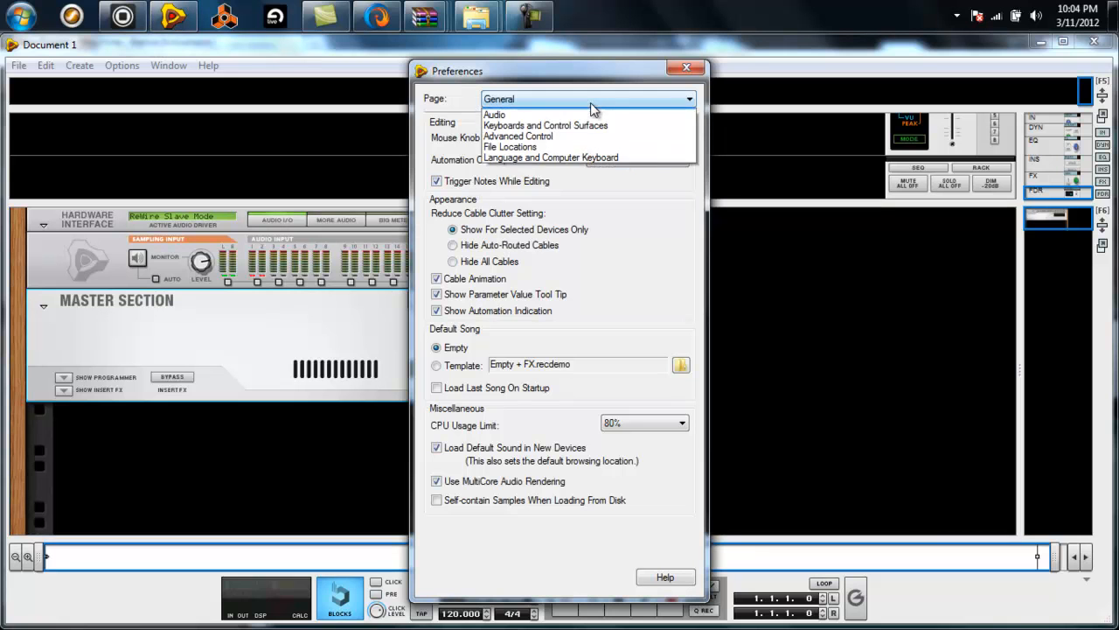
left_click(517, 137)
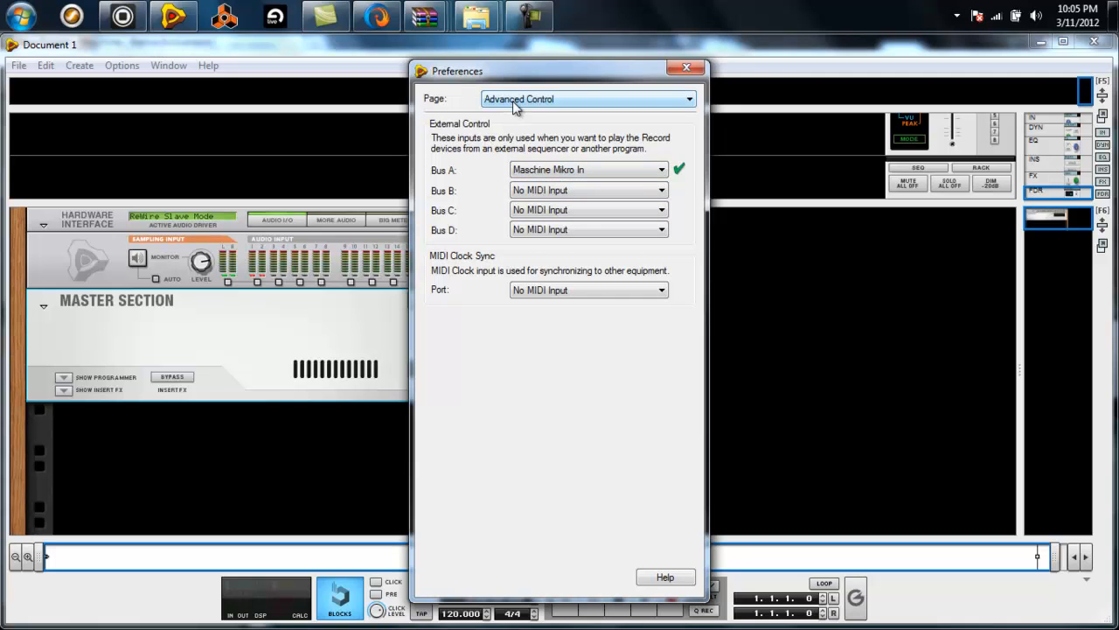
Glance at Keyboards and Control Surfaces, return to Advanced Control, and close Preferences.
left_click(689, 98)
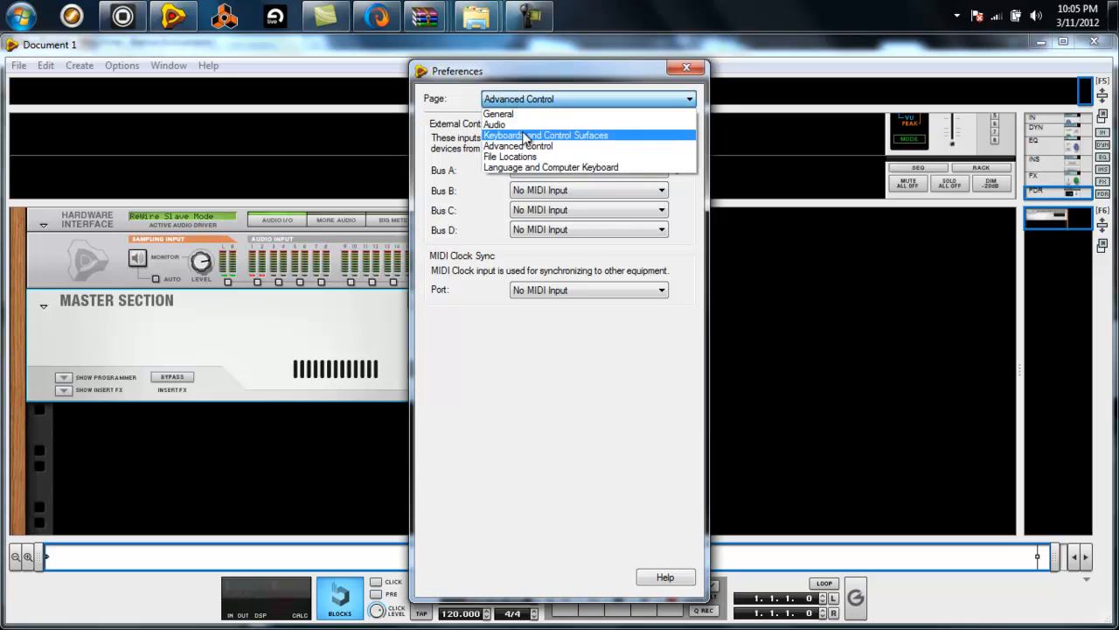
left_click(545, 136)
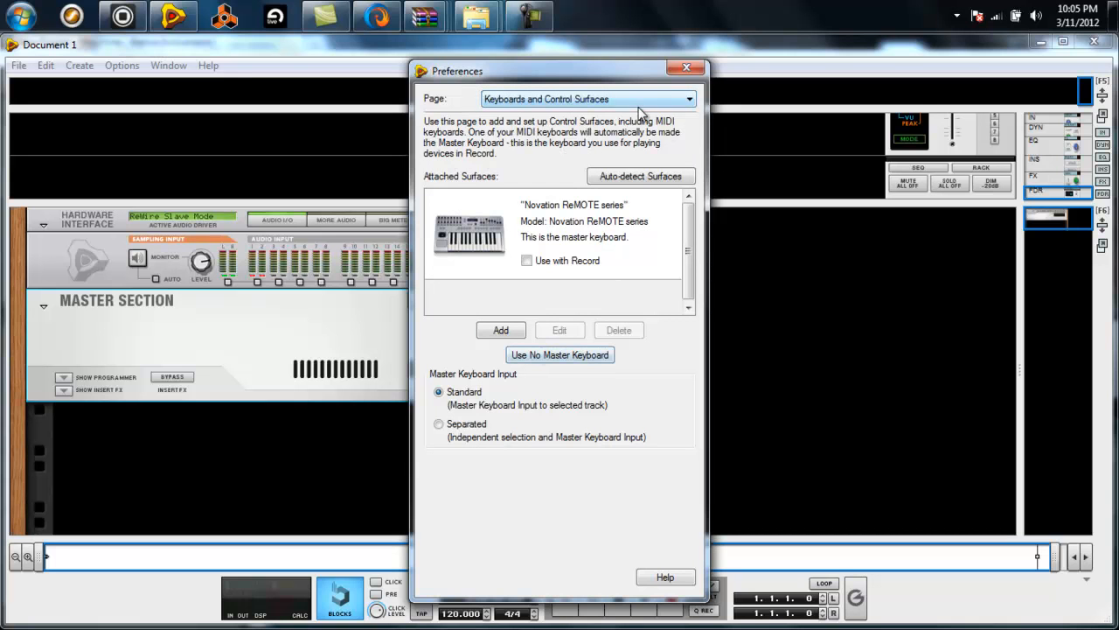
left_click(586, 98)
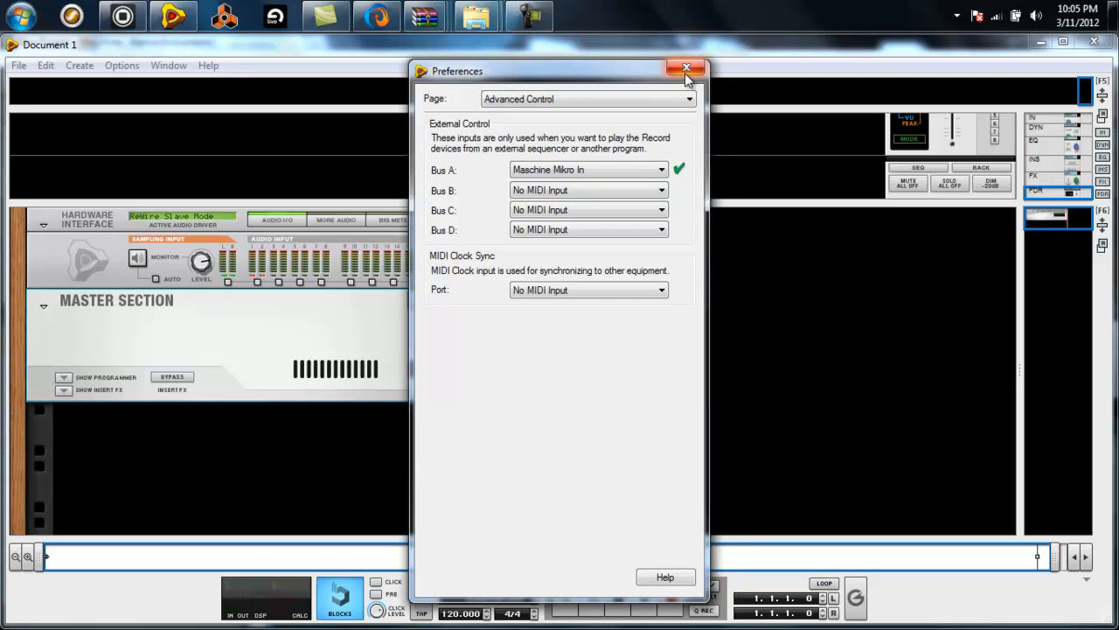
left_click(686, 68)
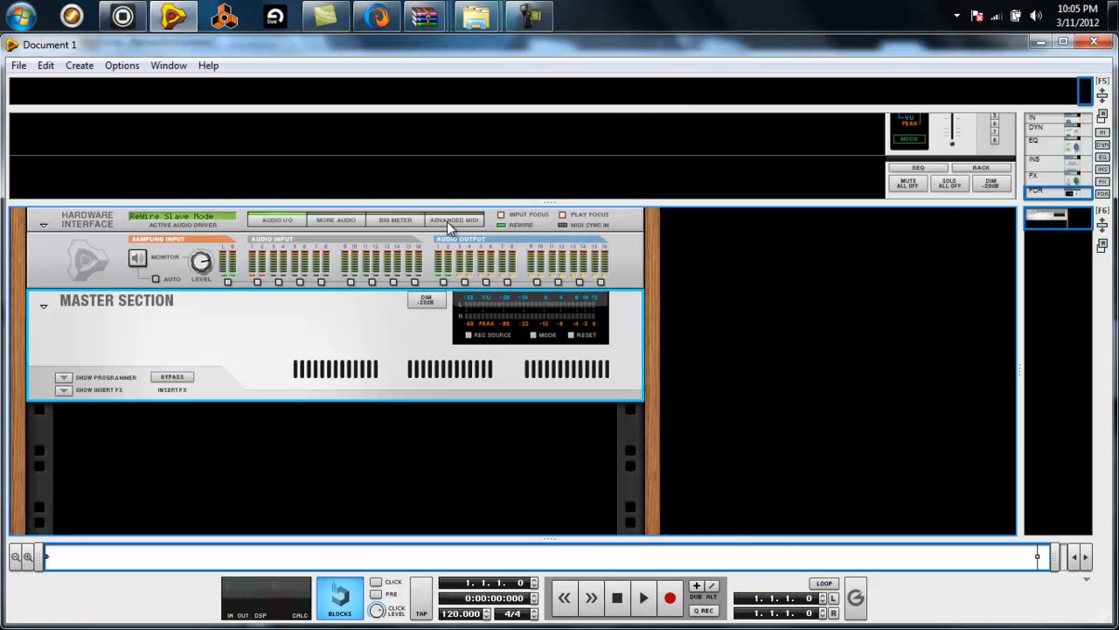
mouse_move(215, 430)
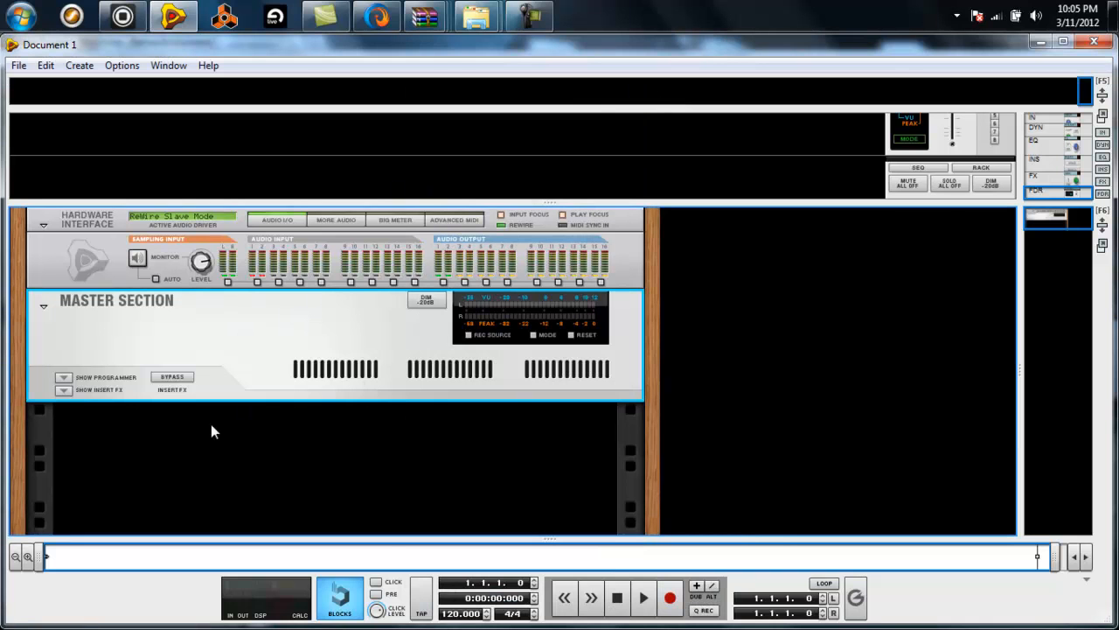
Create a Kong Drum Designer device, Kong 1, in the rack.
left_click(78, 65)
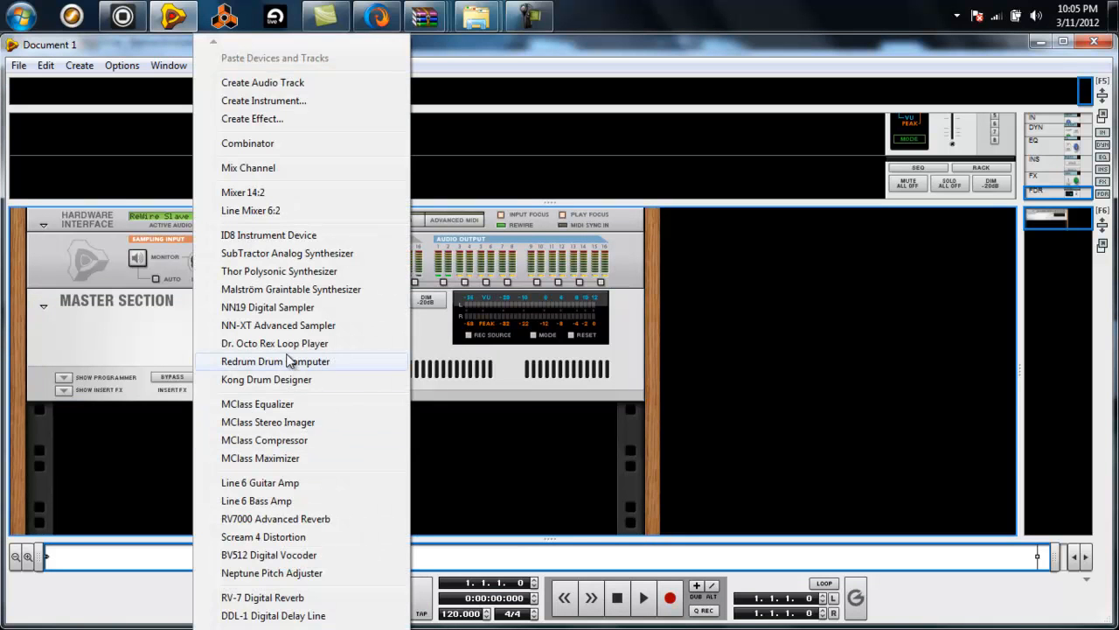
mouse_move(290, 383)
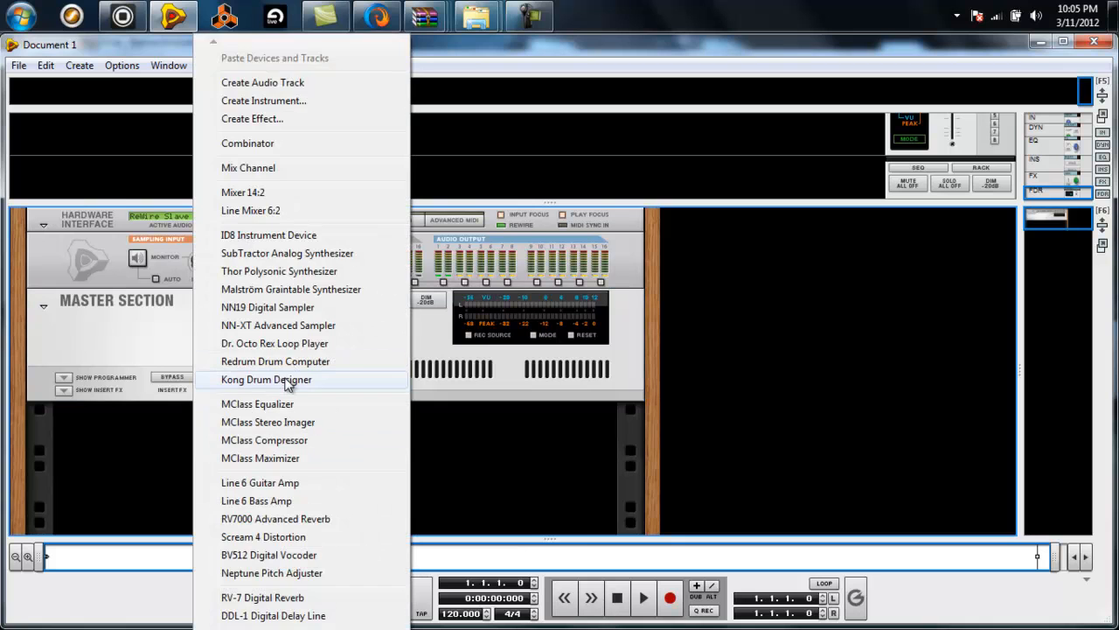
key("Escape")
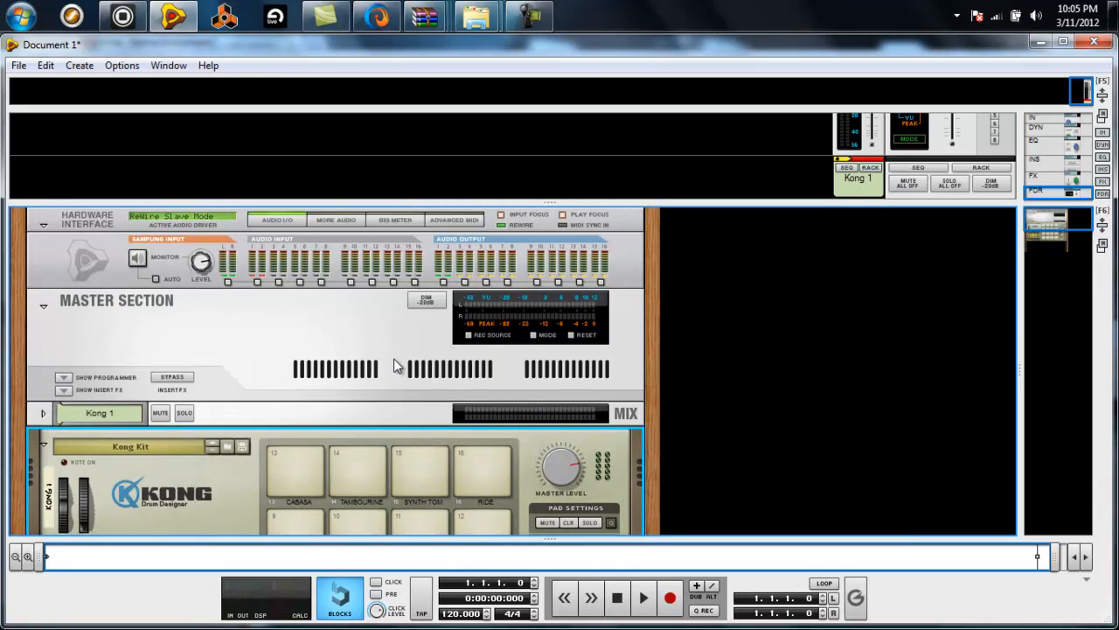
mouse_move(476, 220)
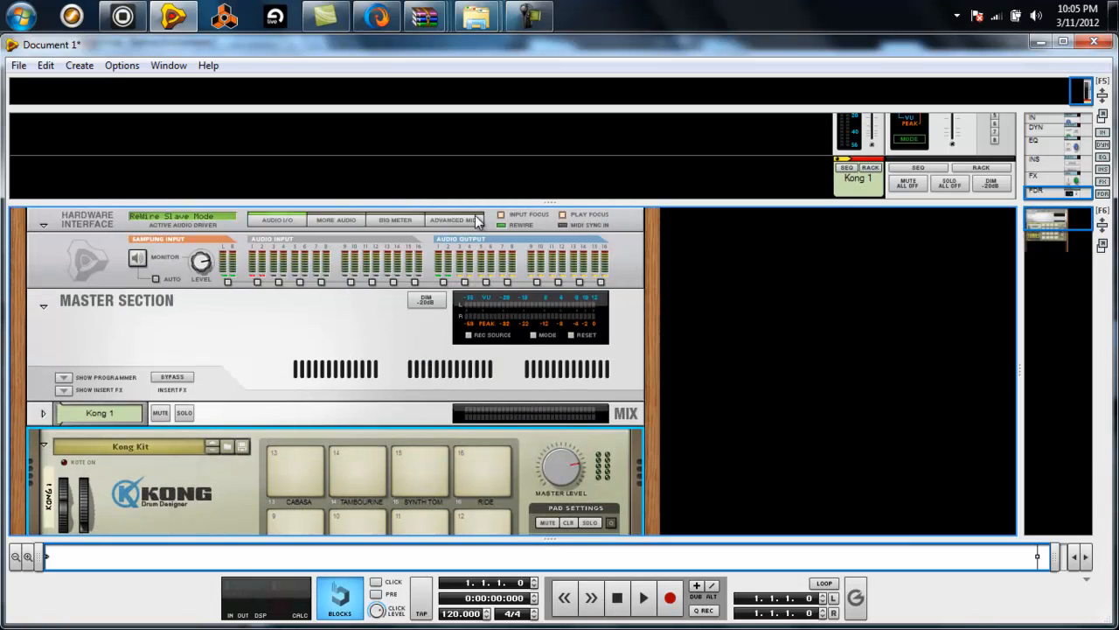
Via Advanced MIDI, send Bus A channel 1 to Kong 1 (Kong): In, then return to Maschine.
left_click(454, 221)
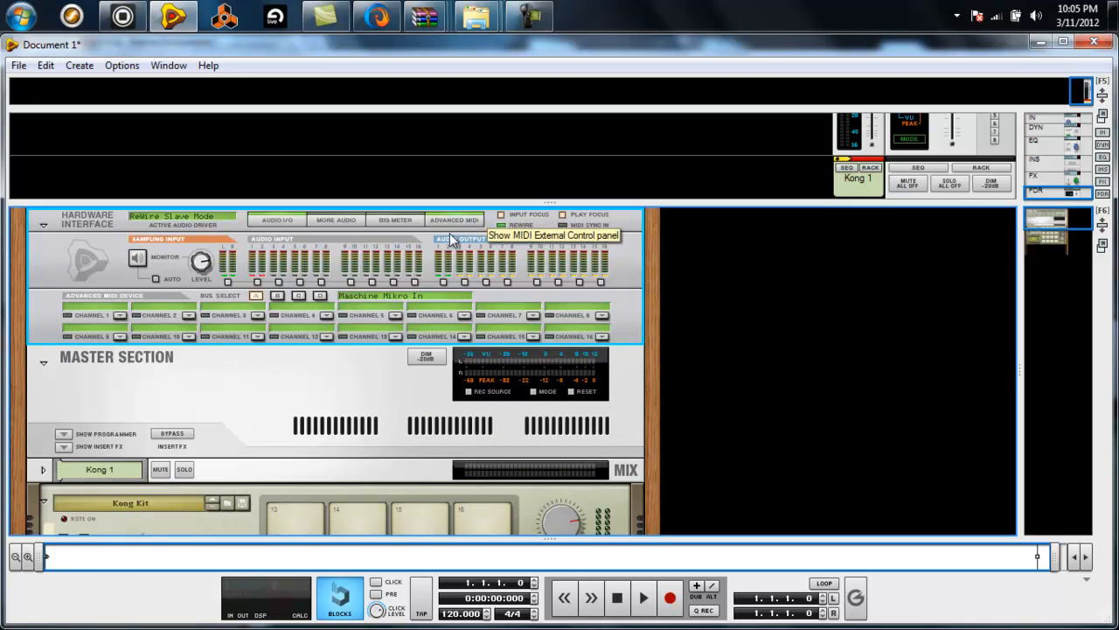
mouse_move(346, 304)
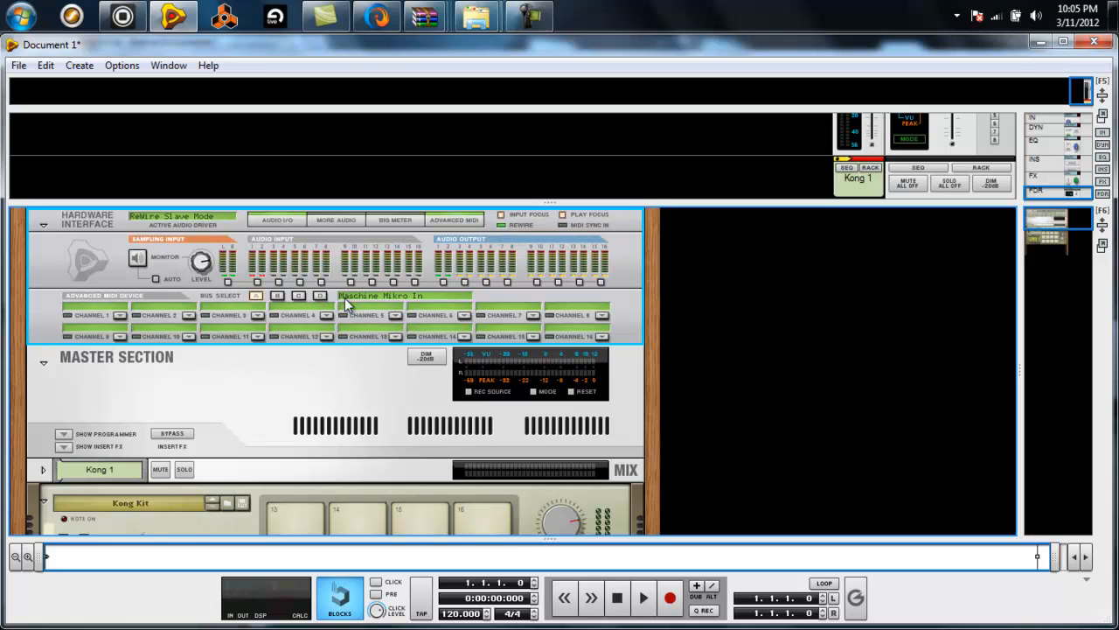
mouse_move(122, 326)
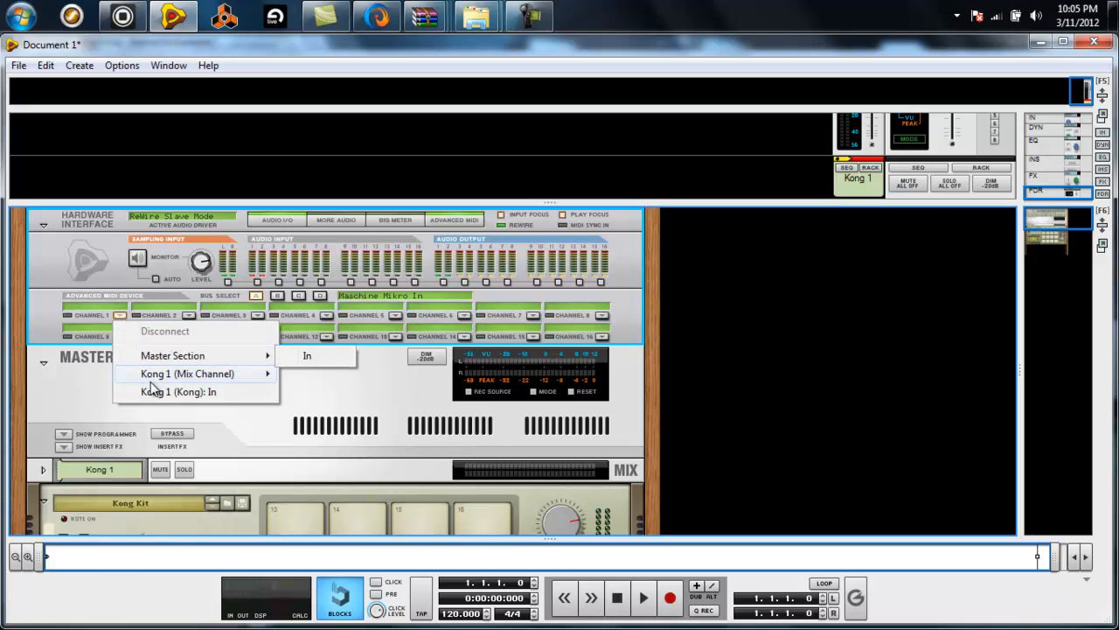
mouse_move(161, 391)
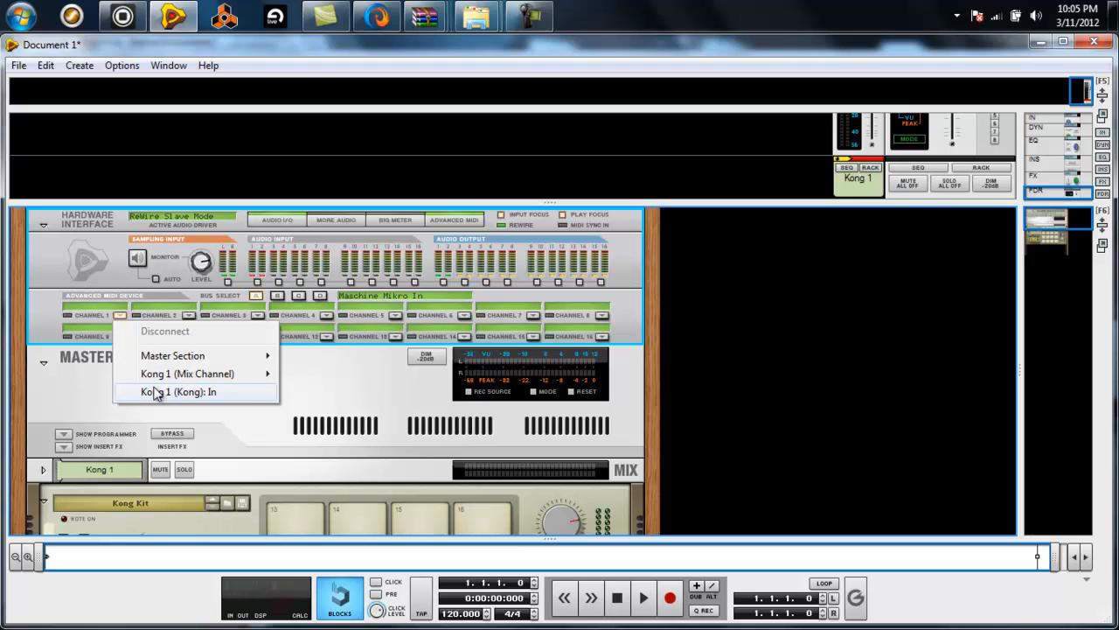
left_click(178, 392)
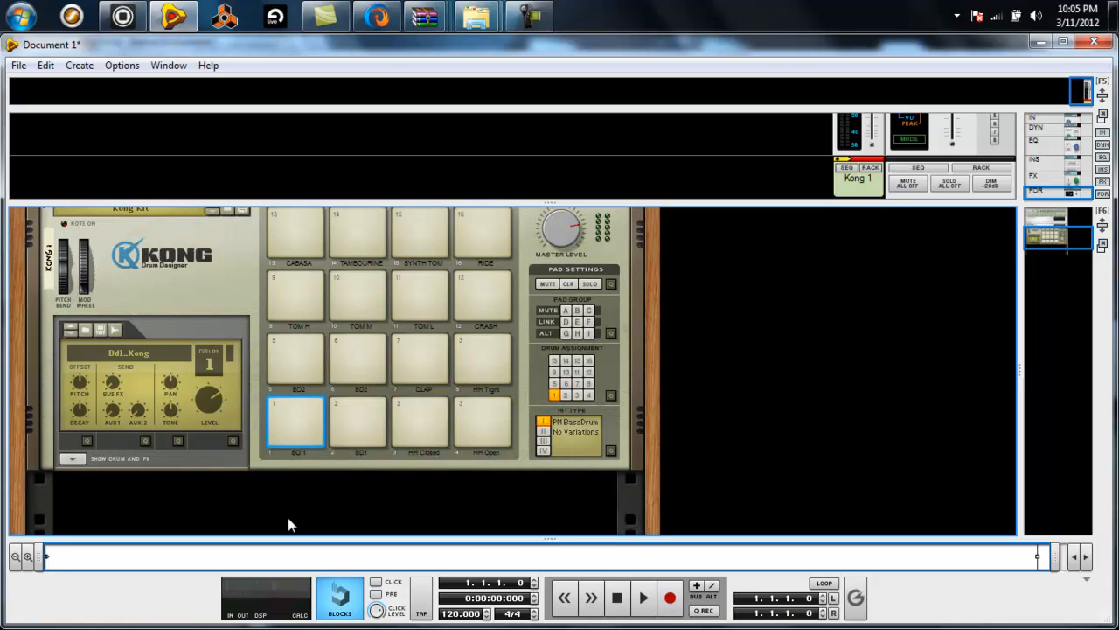
left_click(122, 15)
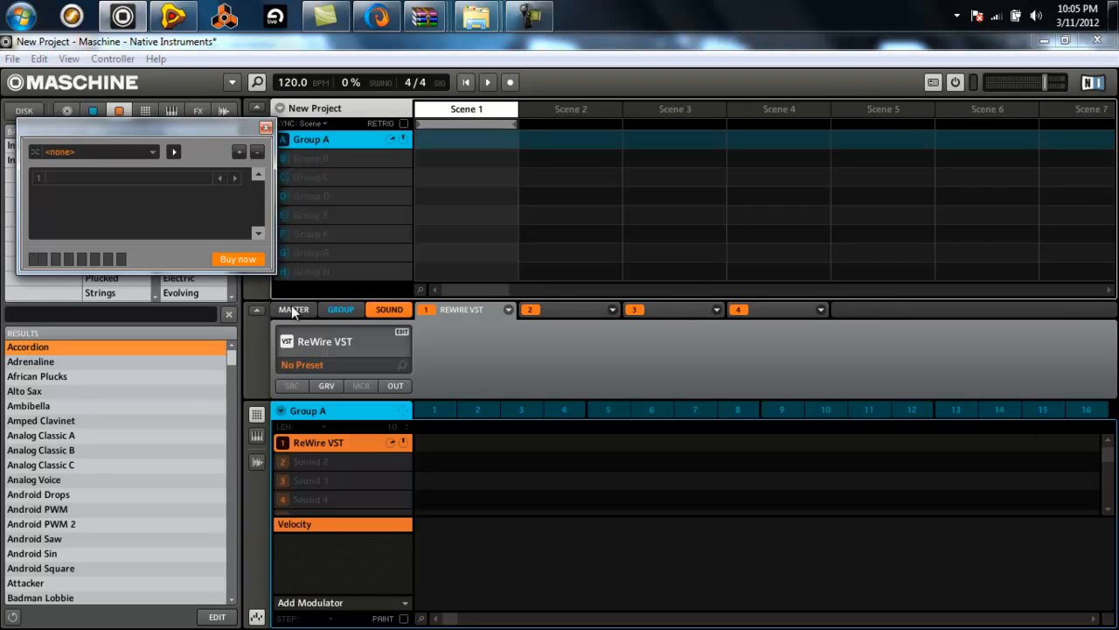
mouse_move(352, 268)
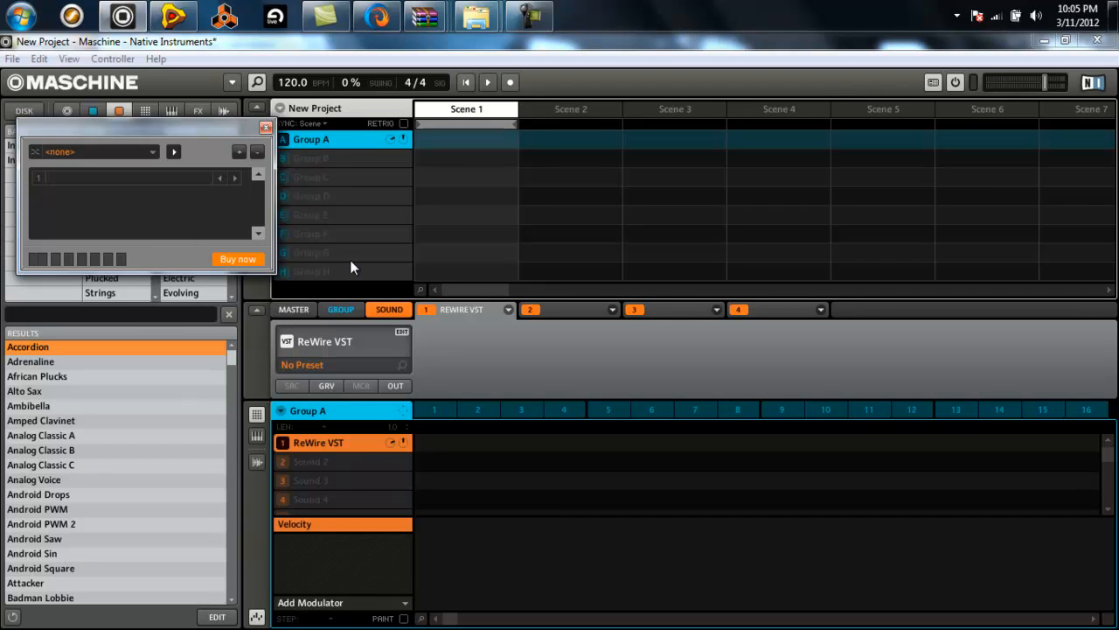
mouse_move(161, 155)
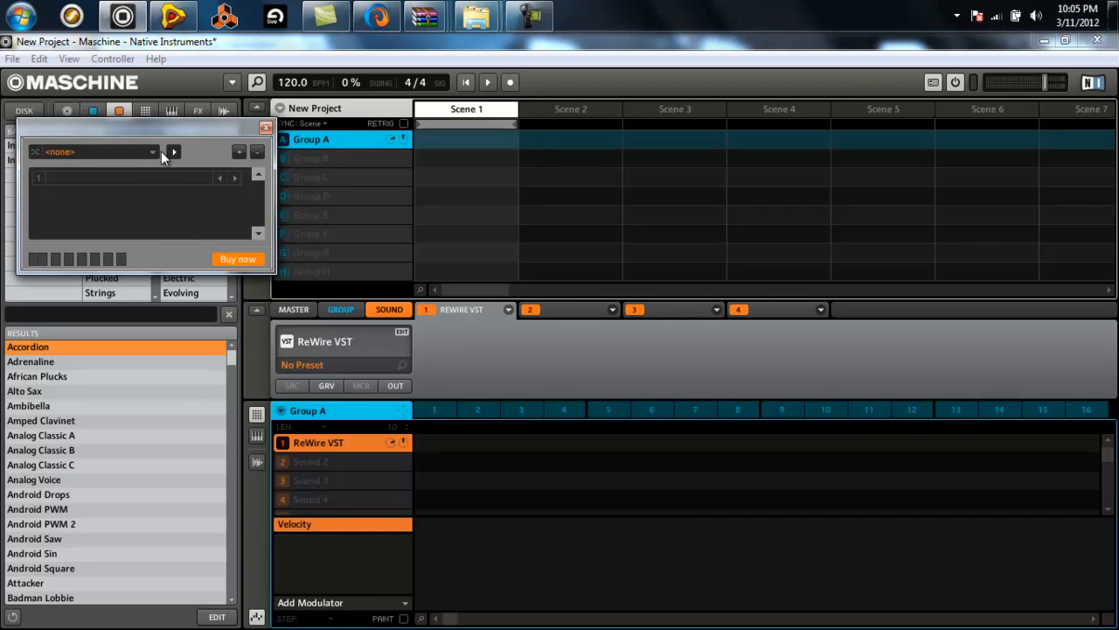
mouse_move(367, 308)
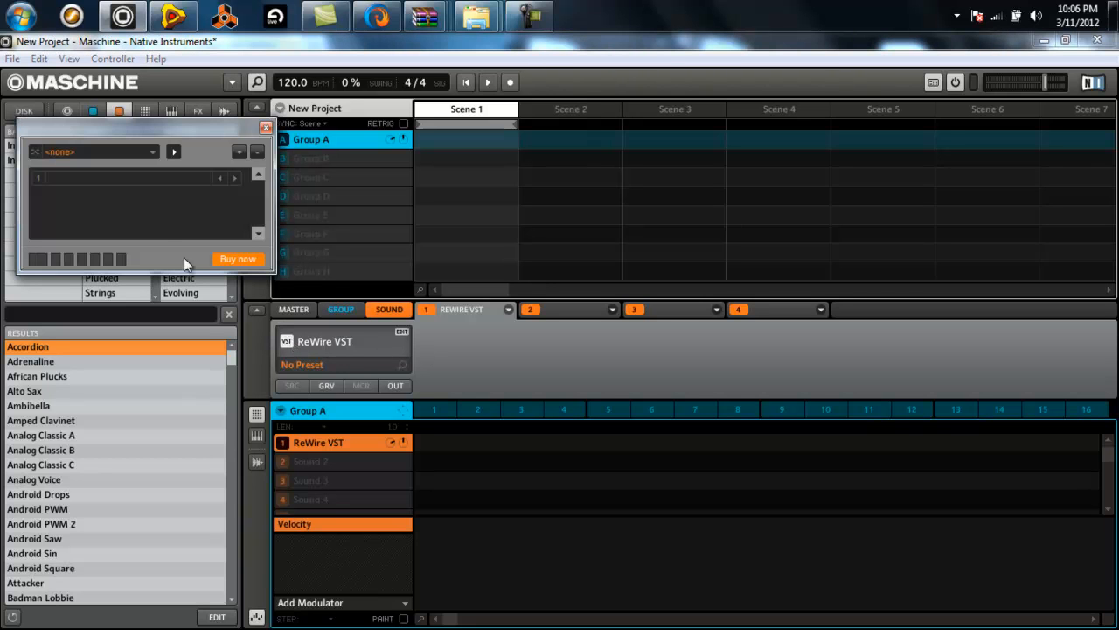
mouse_move(155, 161)
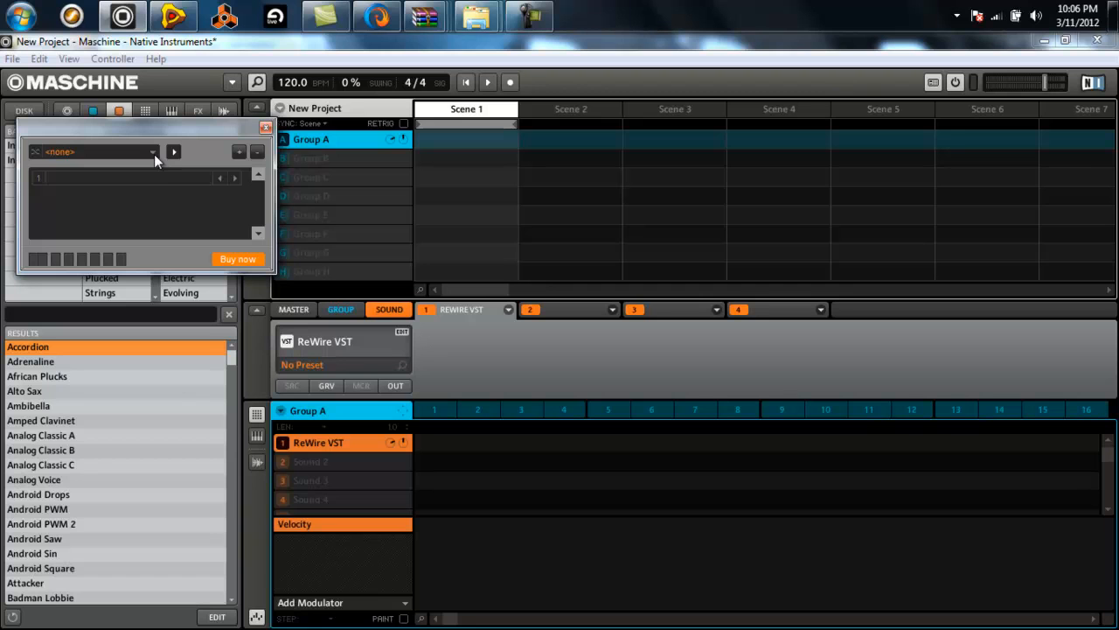
Reveal the ReWire host list offering ASIO4ALL ReWire Input, FL Studio, Reason and Record.
left_click(154, 151)
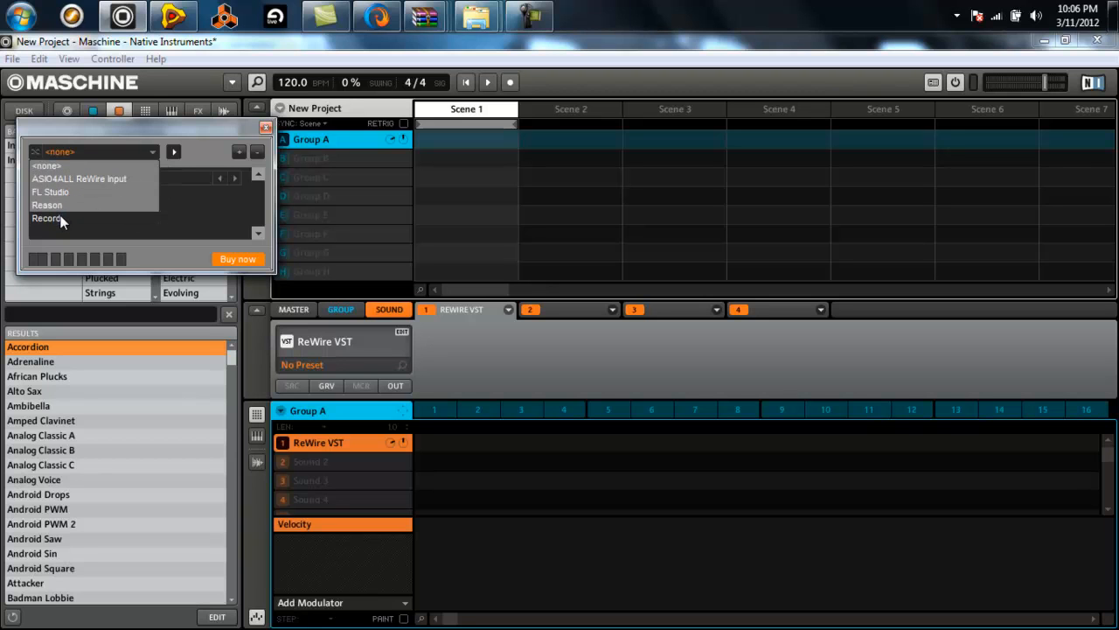
mouse_move(49, 191)
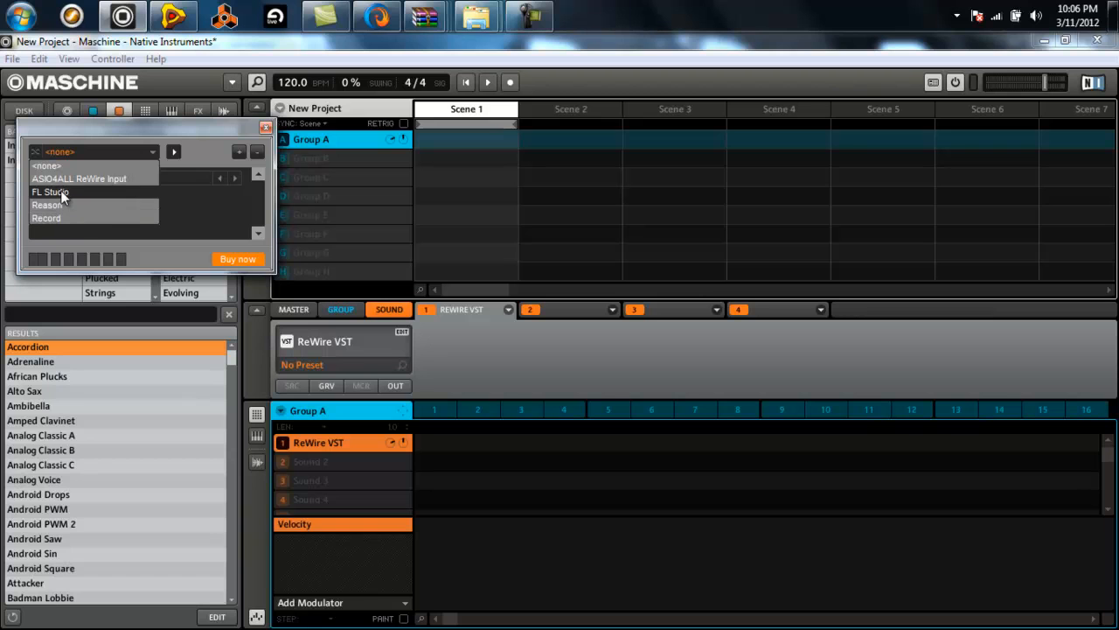
mouse_move(68, 224)
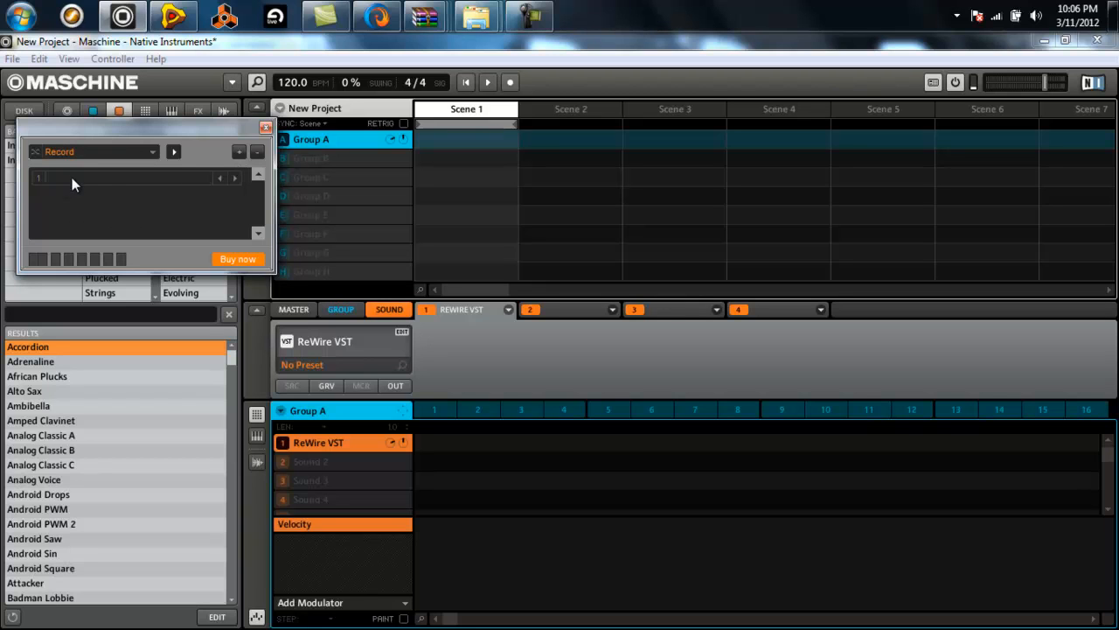
mouse_move(220, 186)
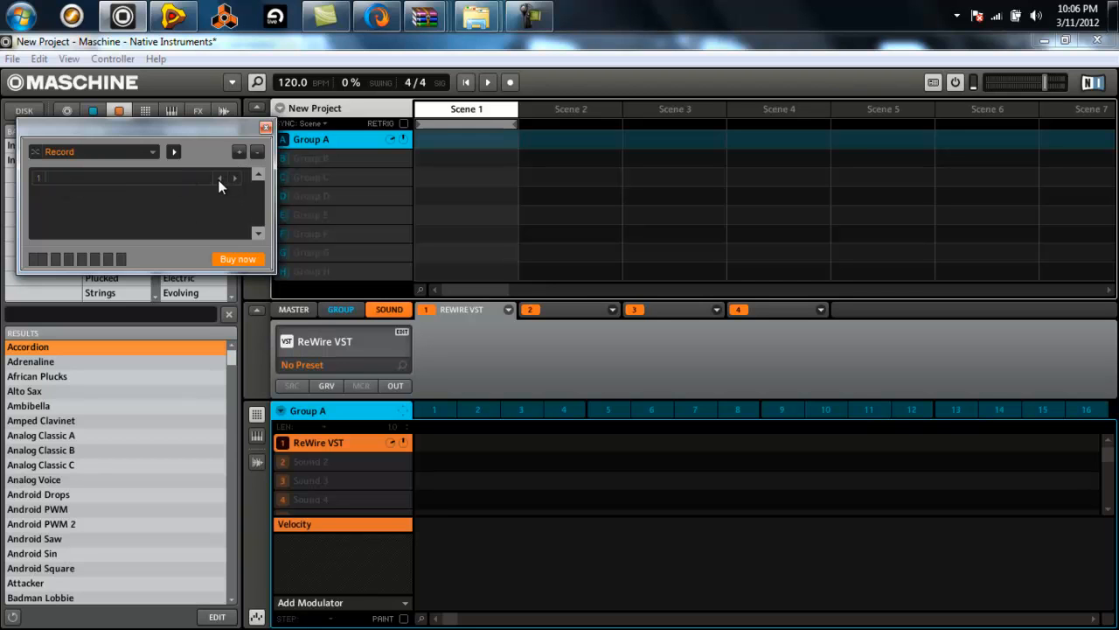
mouse_move(225, 182)
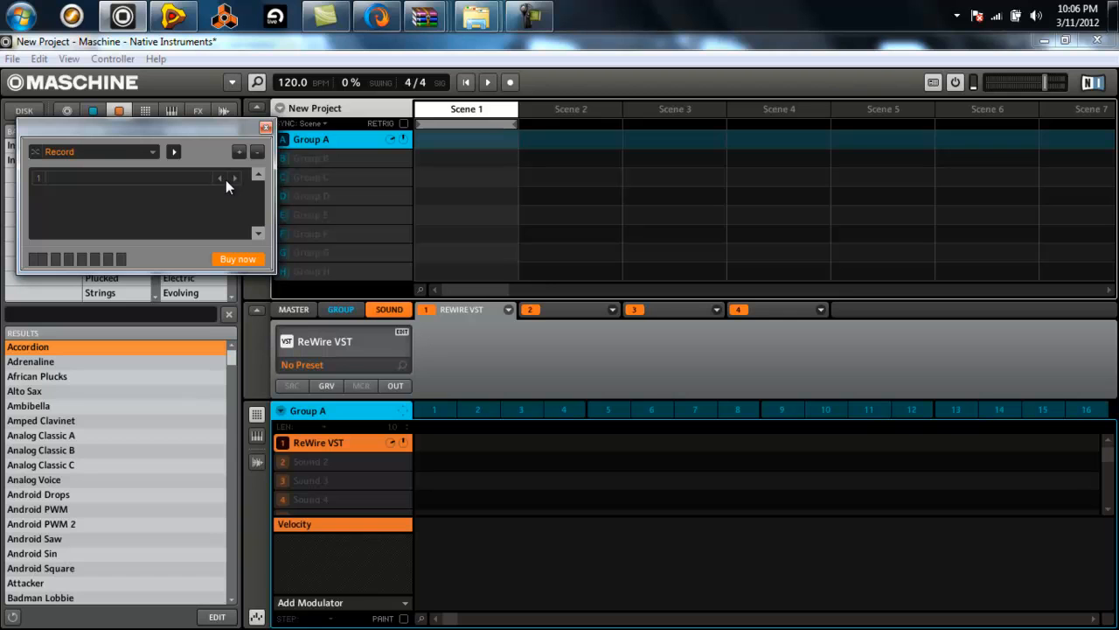
Fill channels from Record, set channel 1 to Kong 1, and remove the Master Section row.
left_click(173, 151)
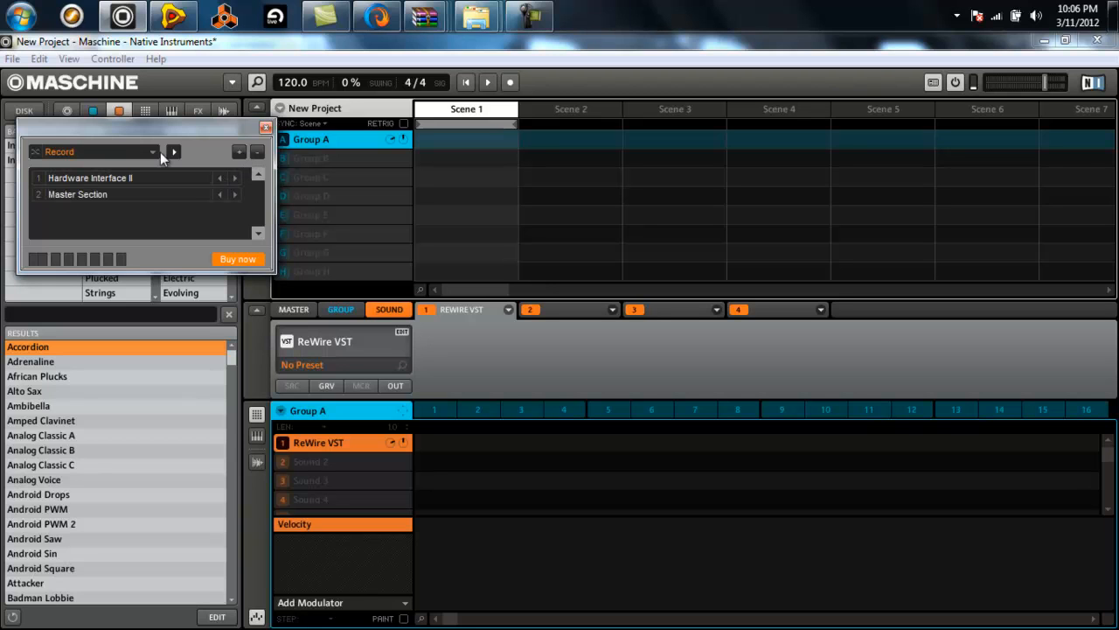
mouse_move(224, 184)
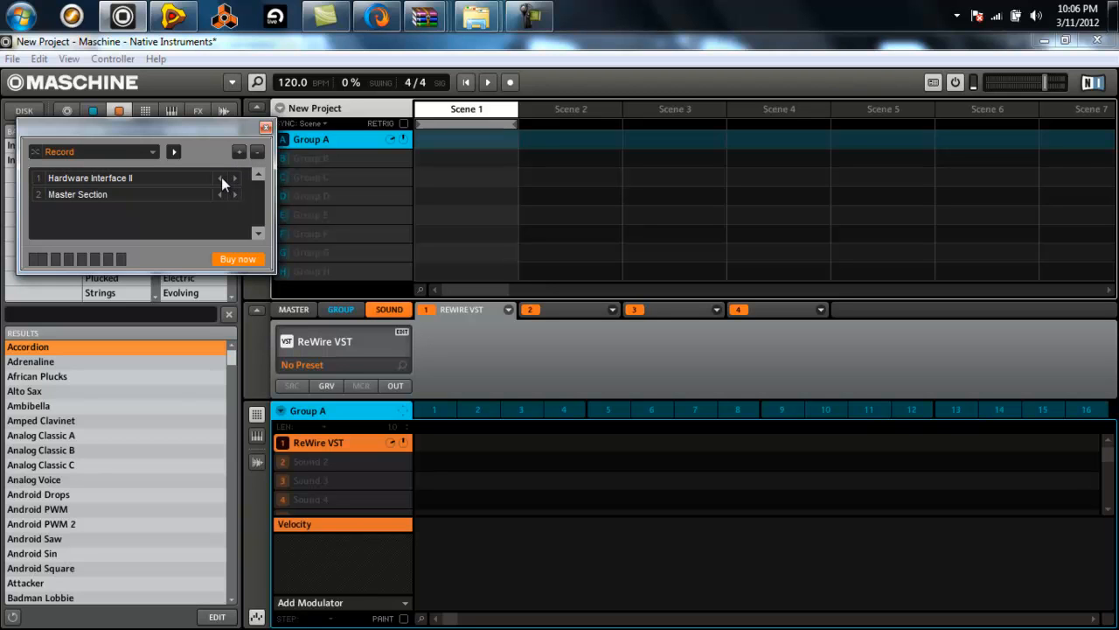
left_click(234, 178)
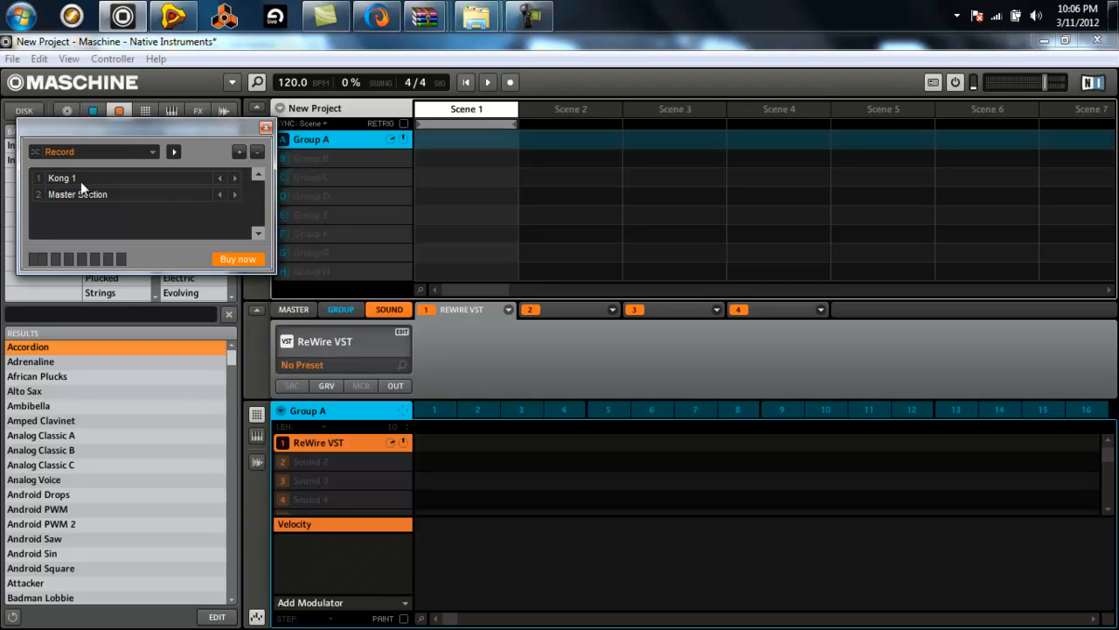
left_click(257, 150)
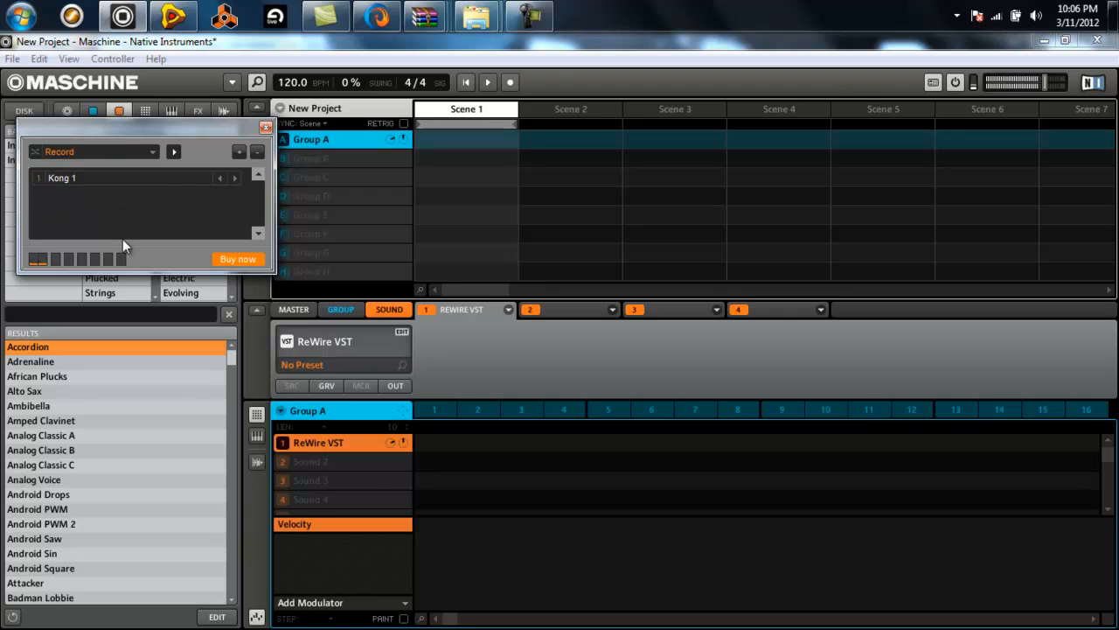
mouse_move(364, 475)
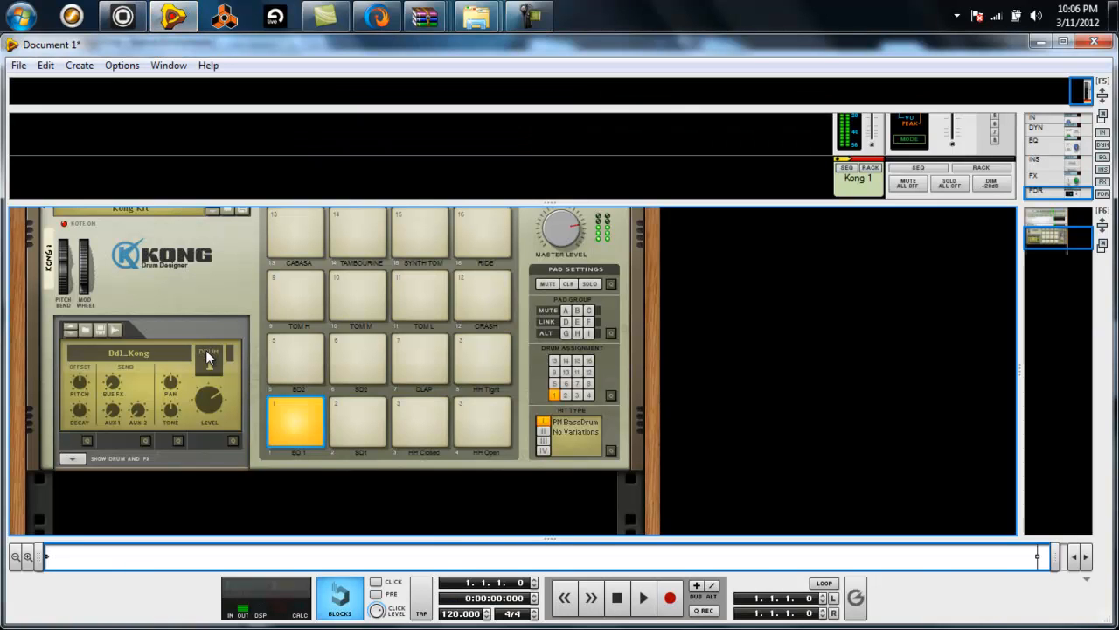
Hit one Kong pad repeatedly from the Maschine Mikro so it lights and sounds.
left_click(295, 421)
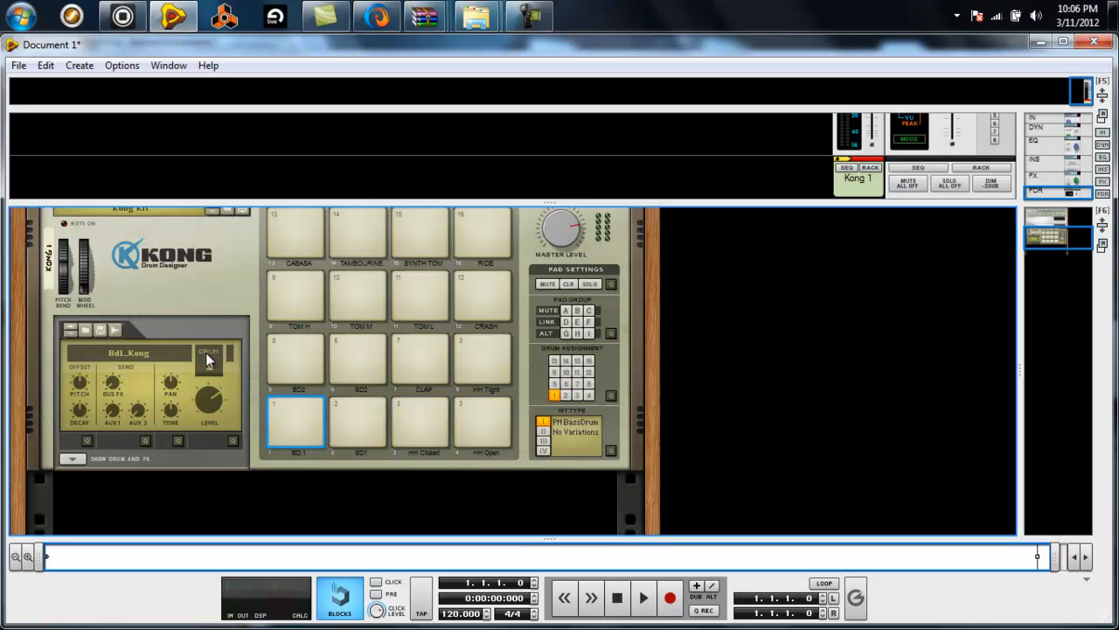
left_click(295, 422)
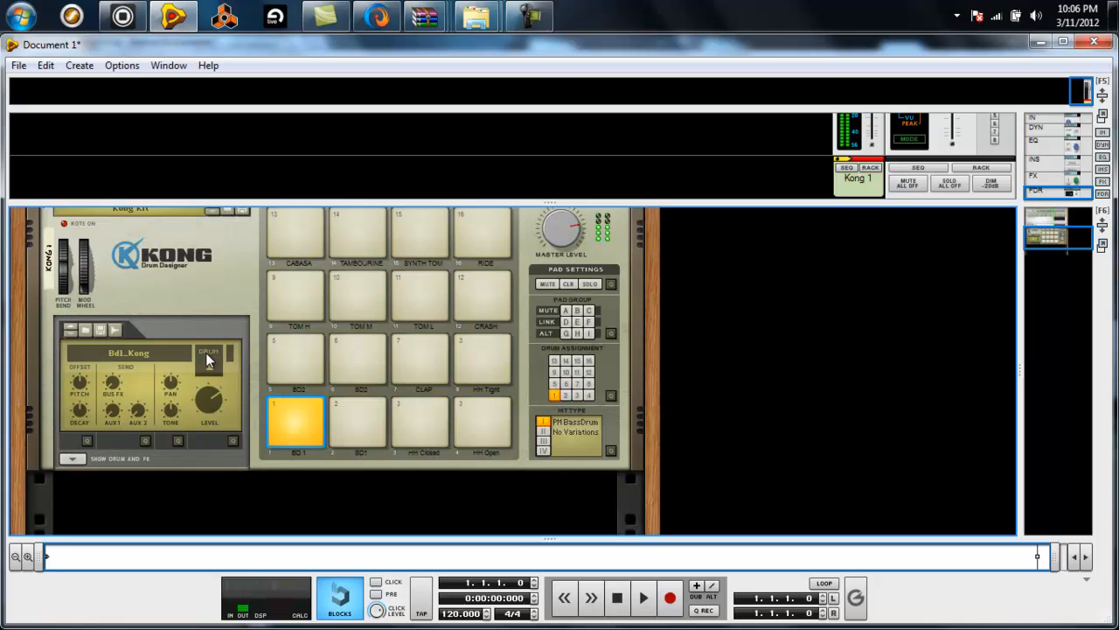
left_click(296, 421)
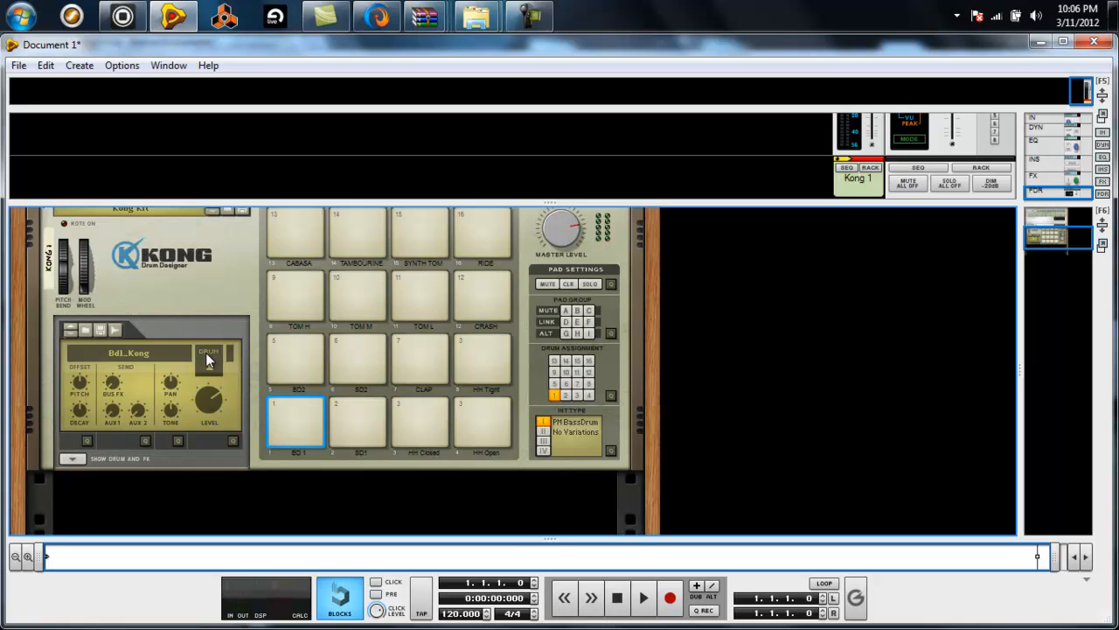
left_click(296, 425)
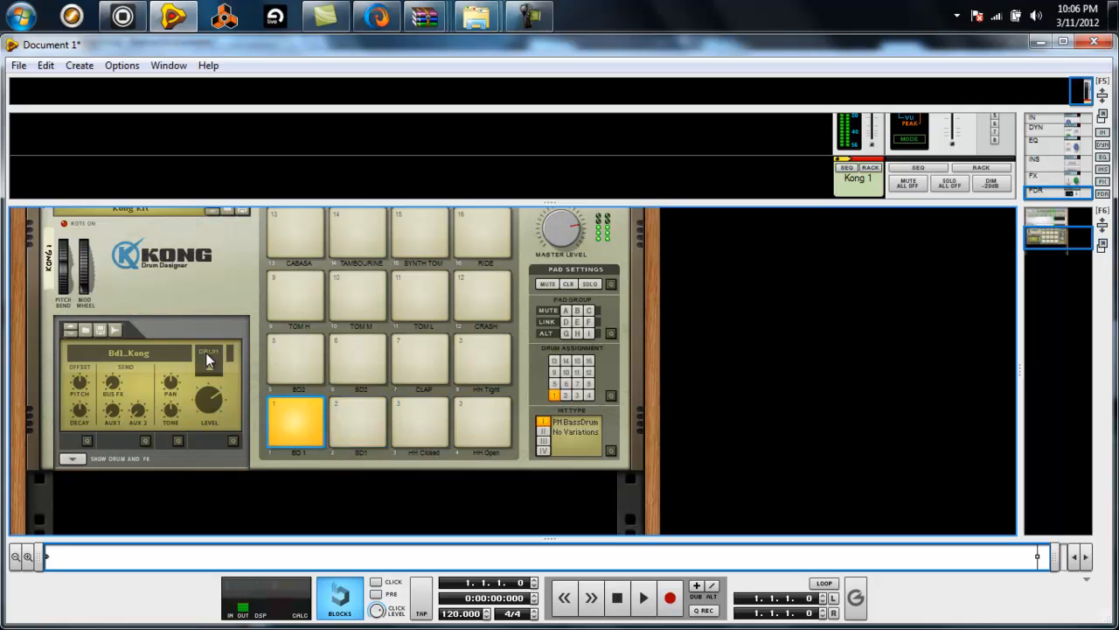
left_click(298, 422)
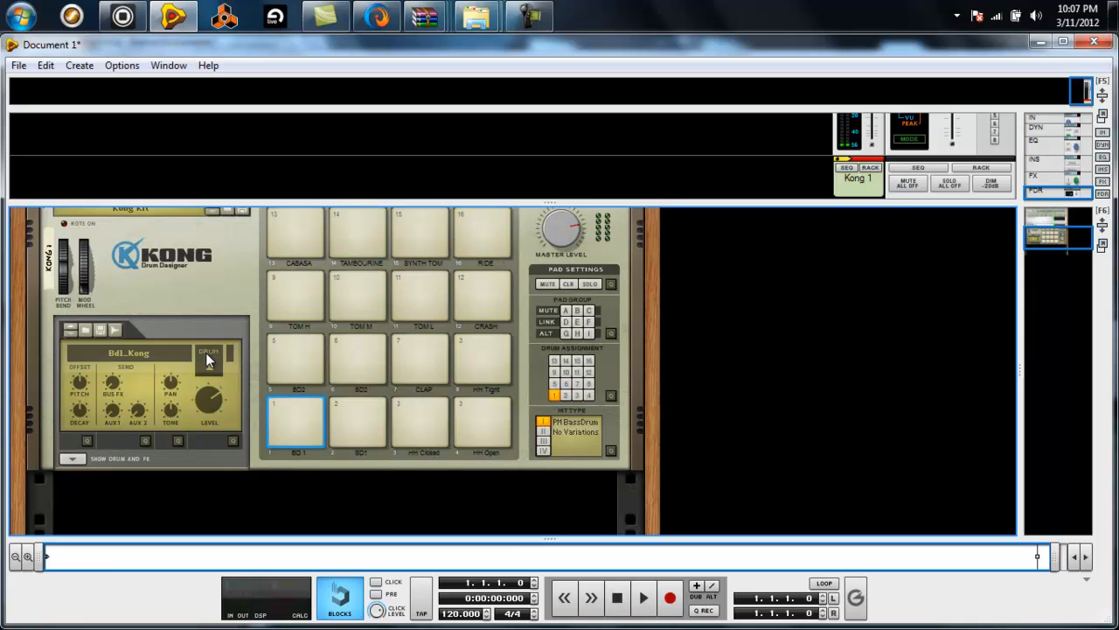
Strike several other Kong pads to confirm the Maschine-to-Kong routing plays the kit.
left_click(482, 297)
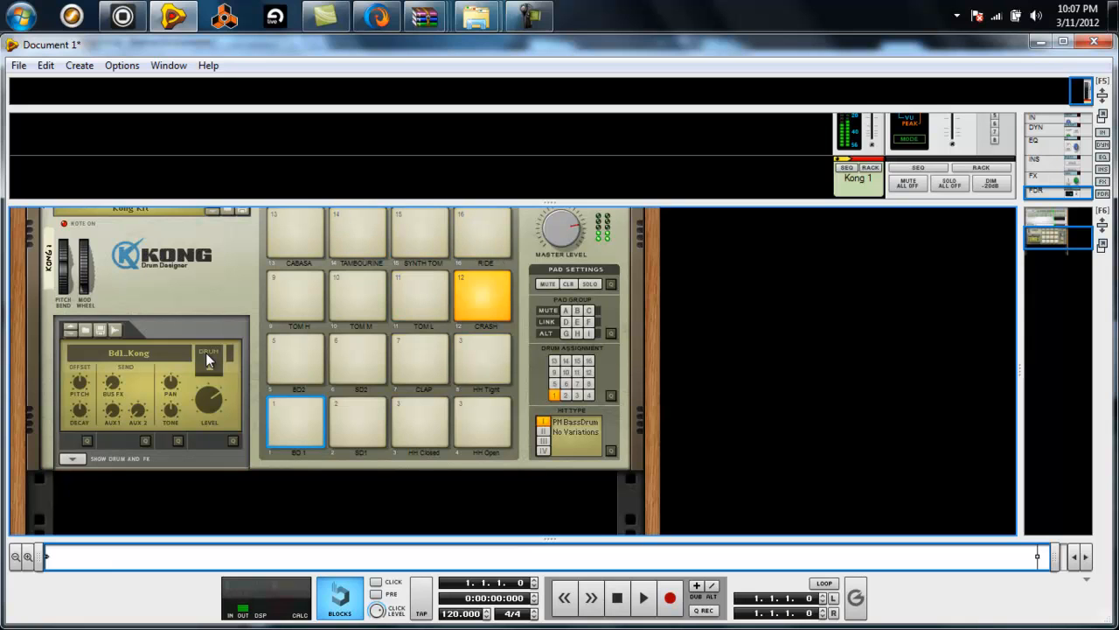
left_click(483, 297)
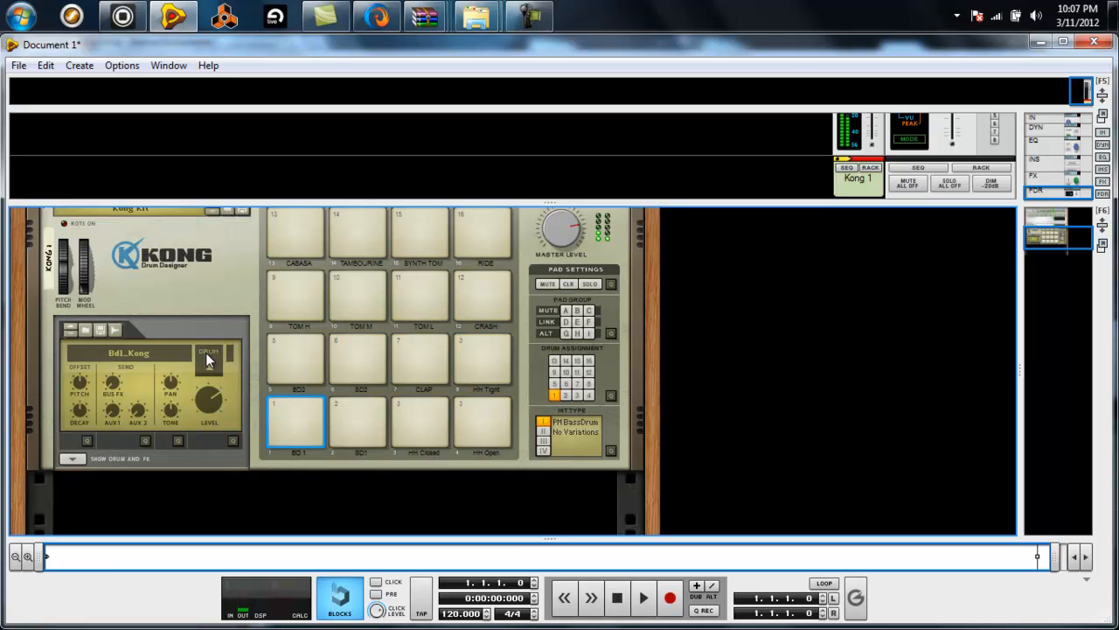
left_click(420, 359)
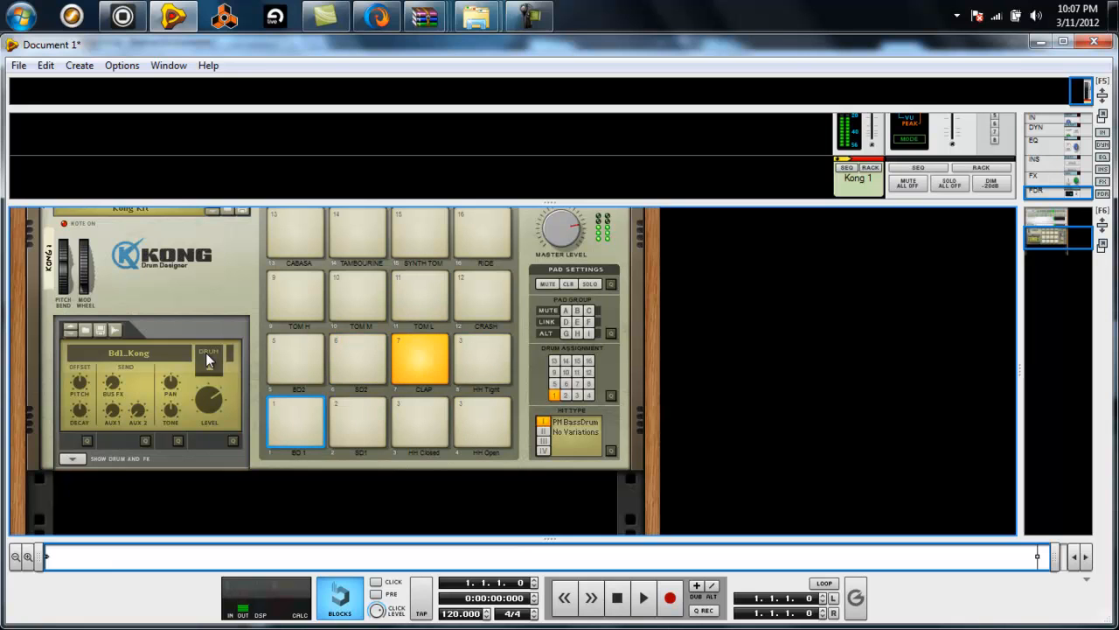
left_click(419, 298)
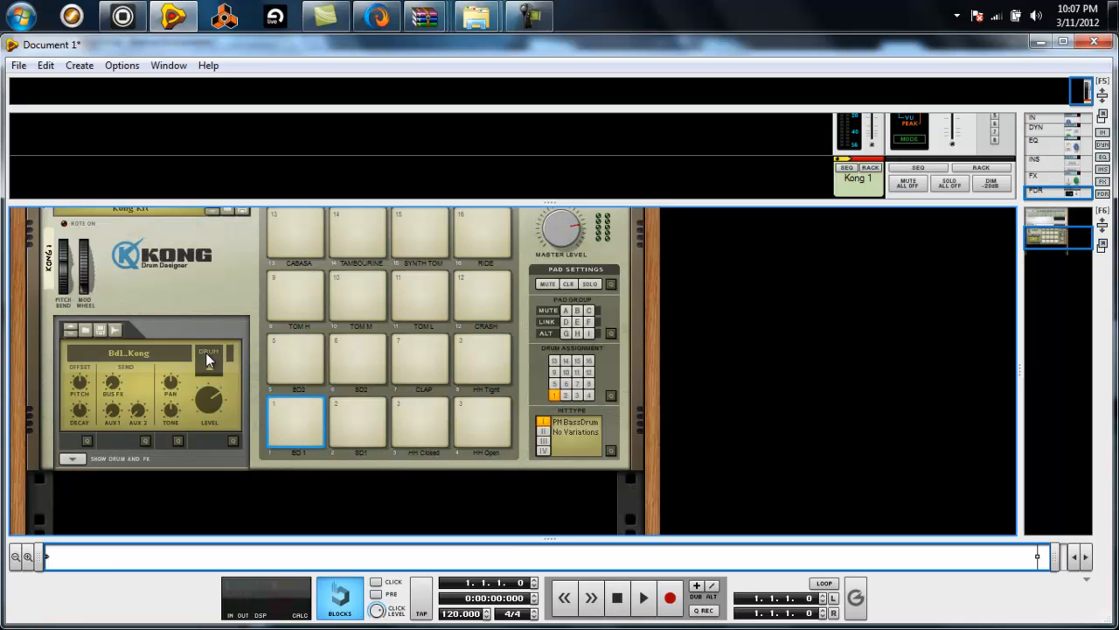
left_click(357, 421)
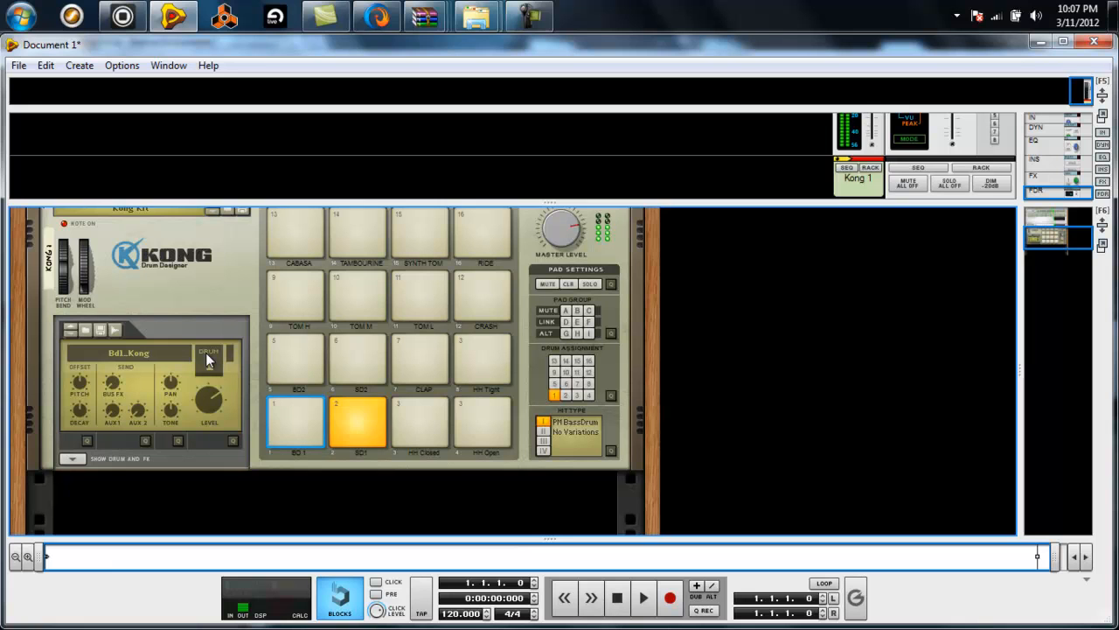
left_click(357, 421)
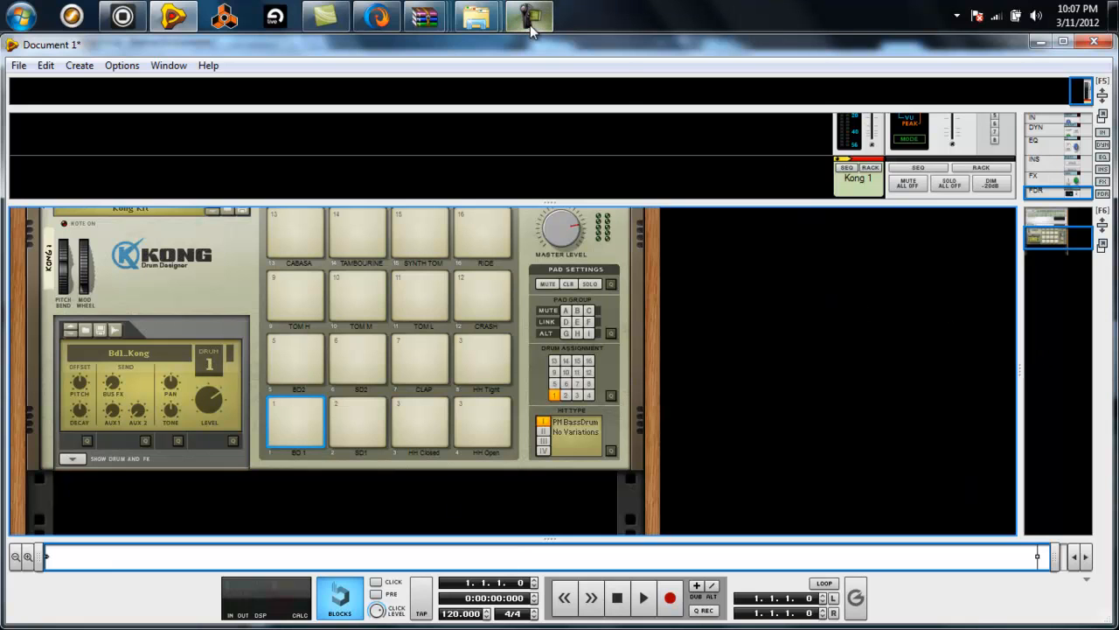
left_click(295, 421)
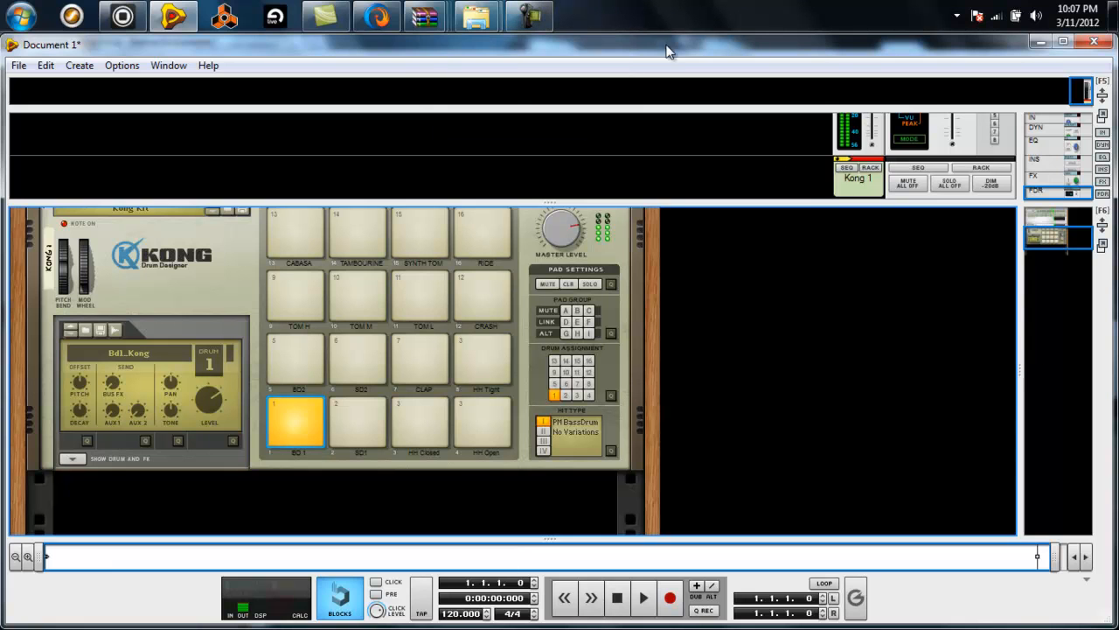
left_click(296, 422)
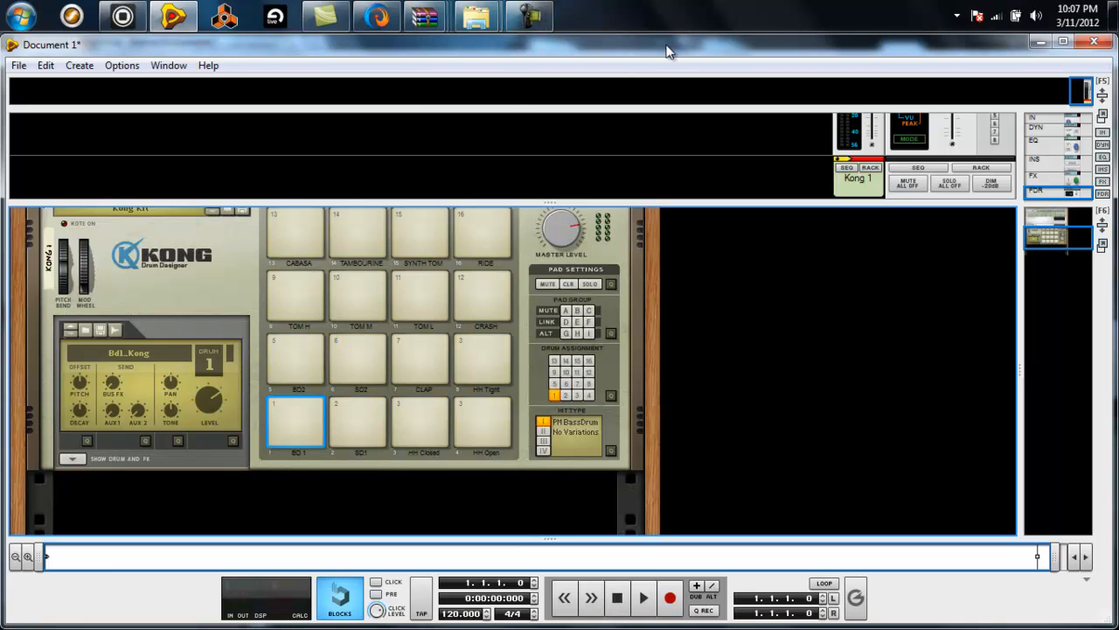